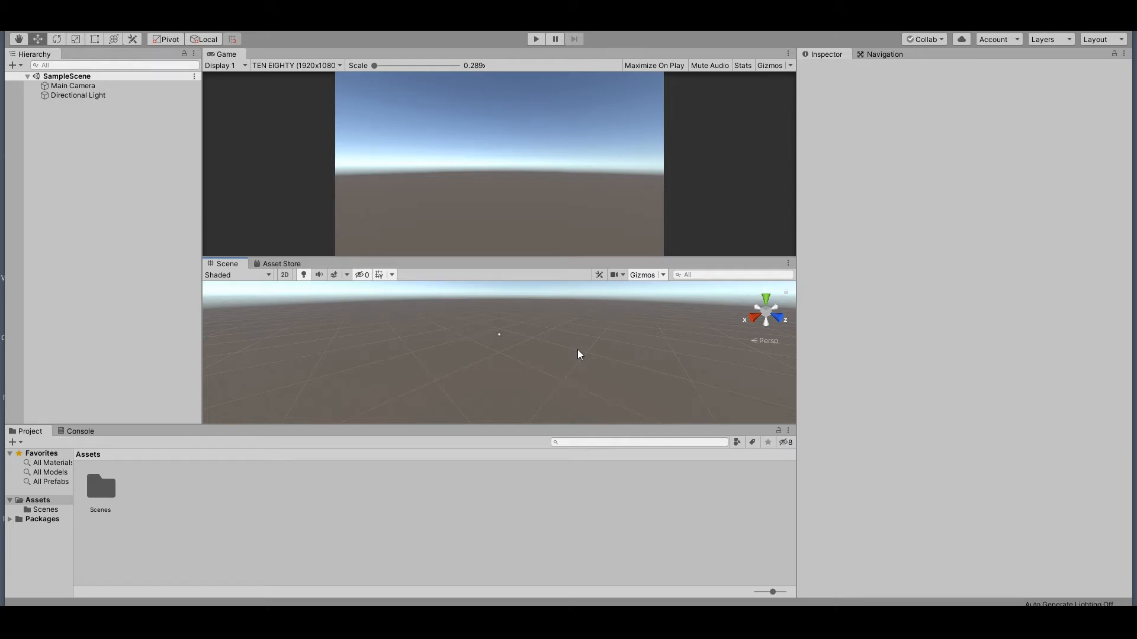
{"action": "mouse_move", "coordinate": [579, 250]}
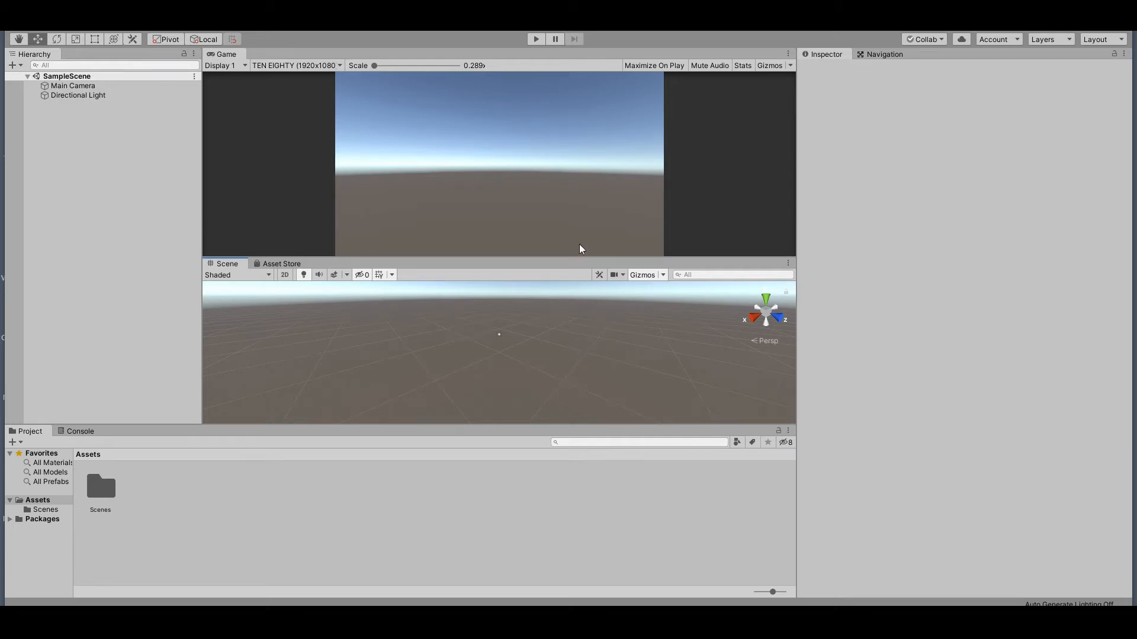
{"action": "mouse_move", "coordinate": [536, 252]}
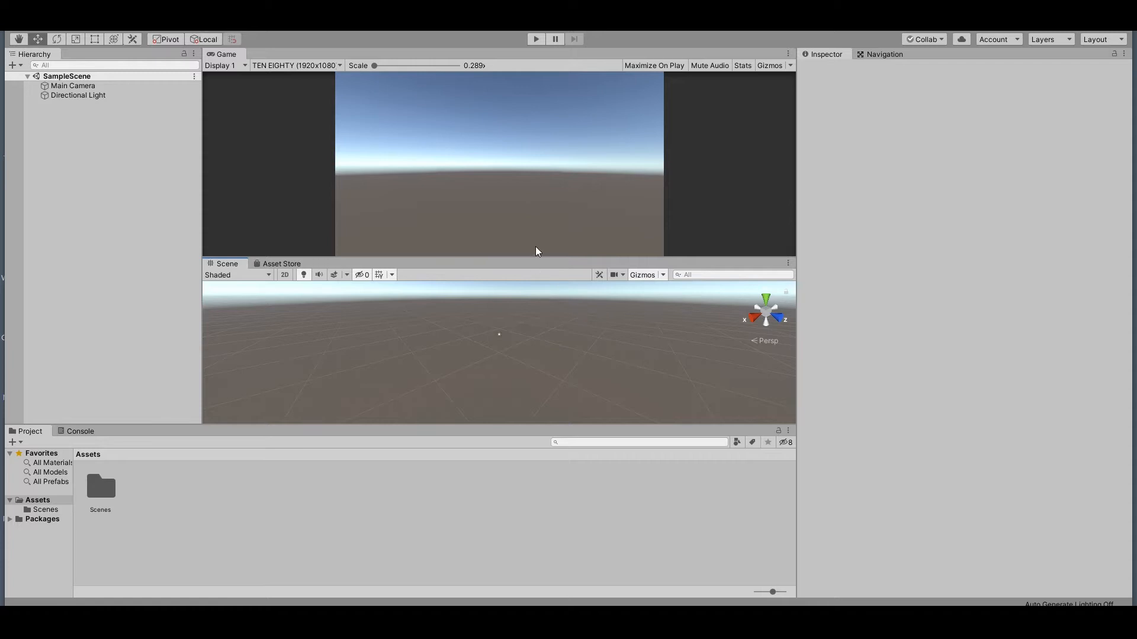
{"action": "mouse_move", "coordinate": [533, 255]}
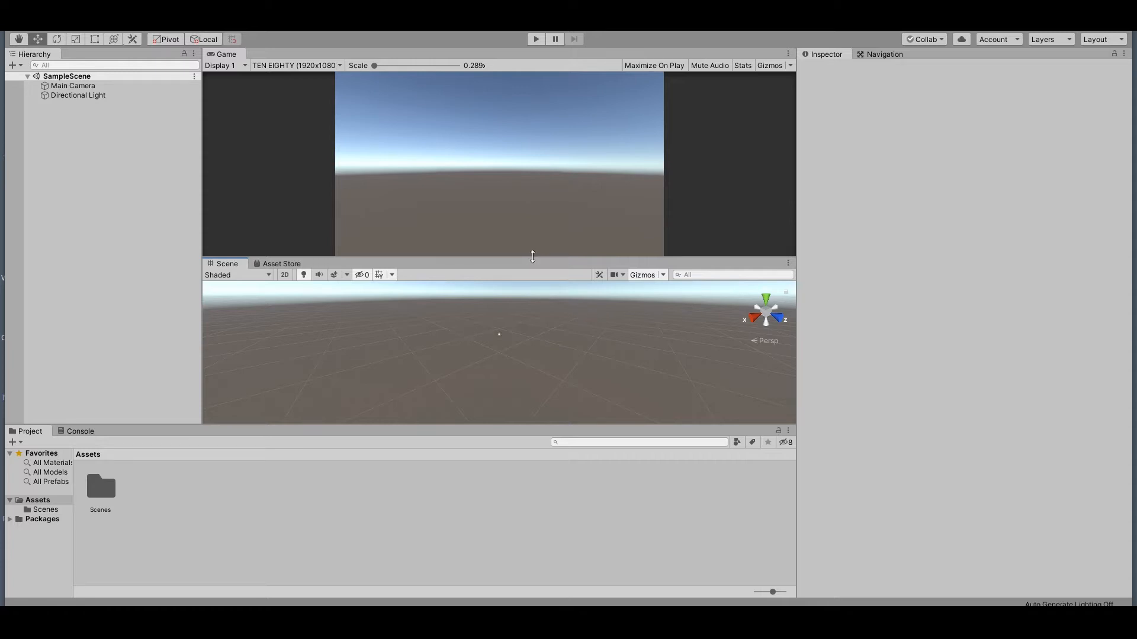
{"action": "mouse_move", "coordinate": [527, 217]}
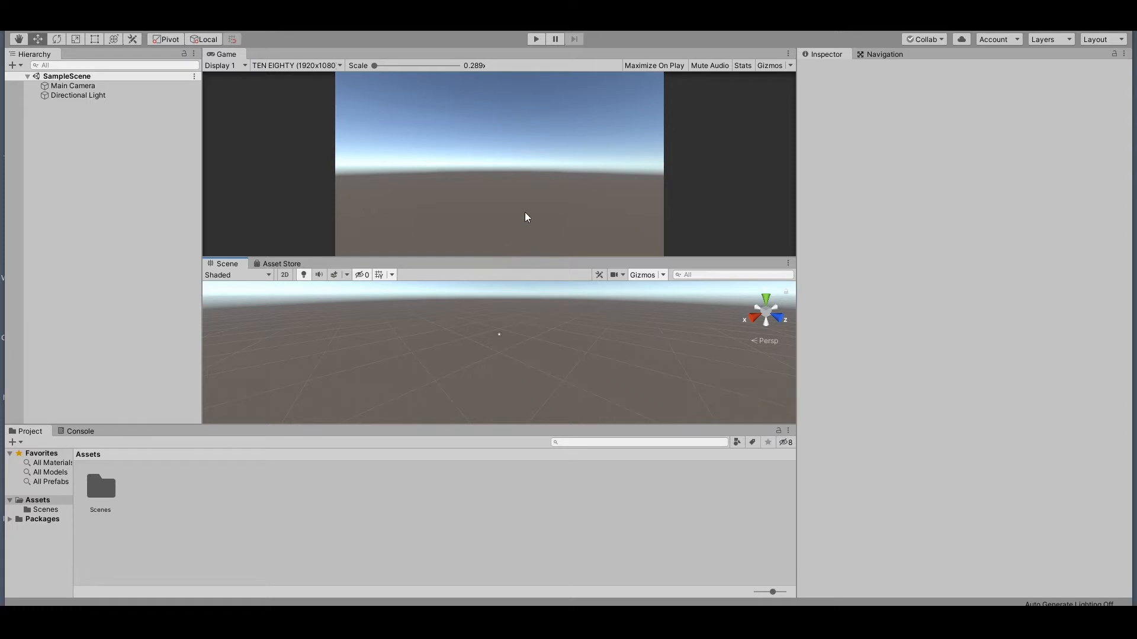
{"action": "mouse_move", "coordinate": [213, 496]}
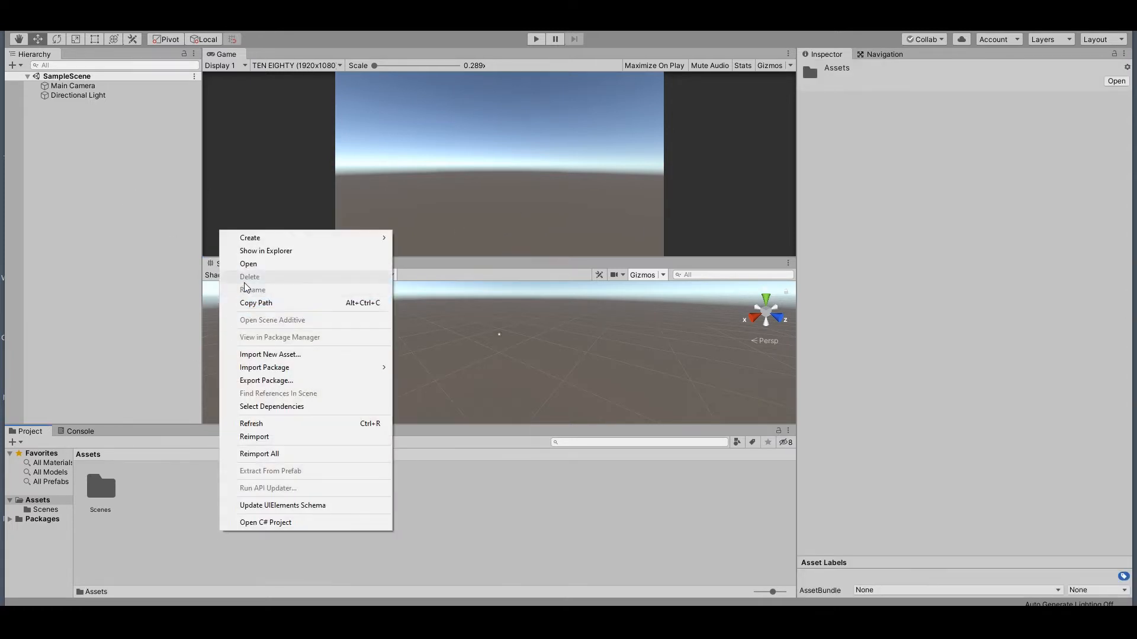
Start creating a new folder in the Assets panel
{"action": "left_click", "coordinate": [249, 238]}
{"action": "type", "text": "Materials"}
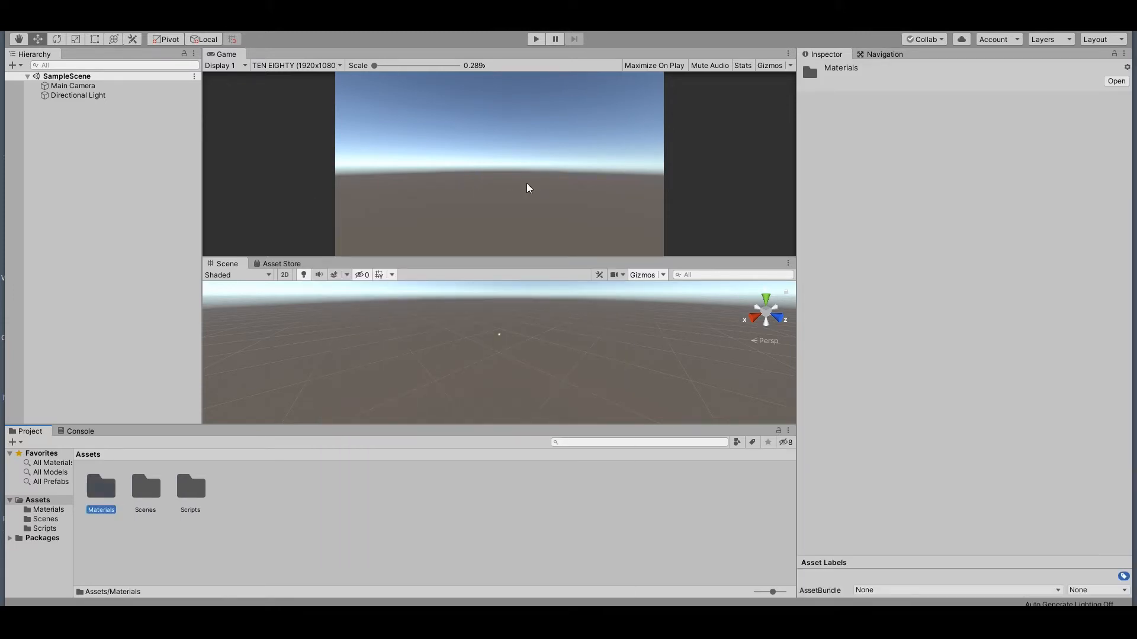
{"action": "mouse_move", "coordinate": [49, 500]}
{"action": "type", "text": "Ground"}
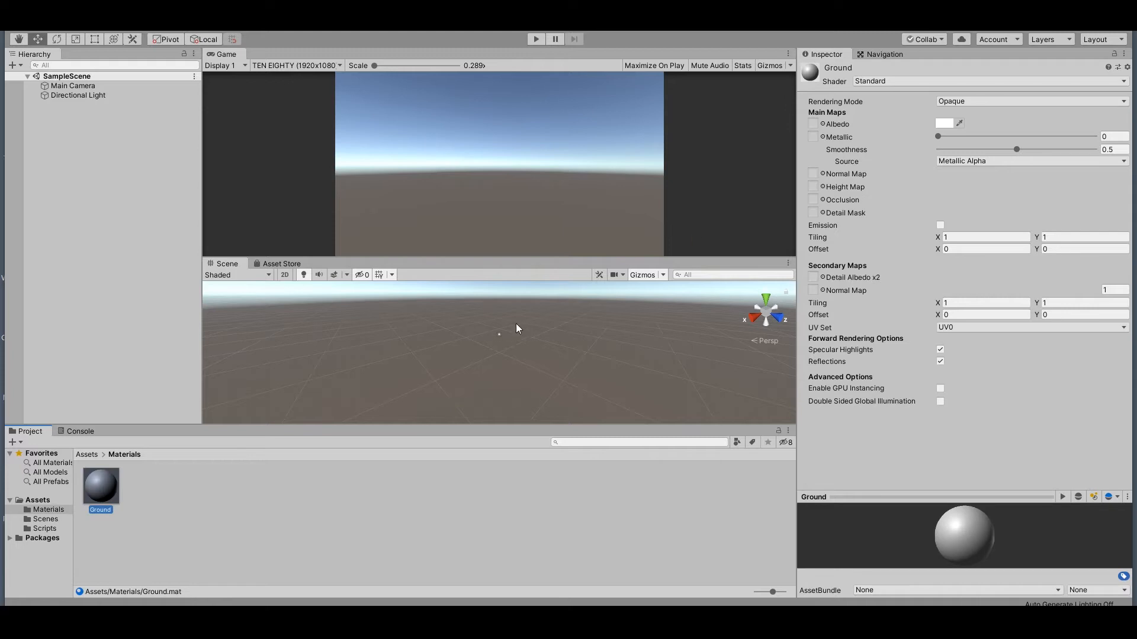
Set the Ground material's Albedo colour to teal
{"action": "left_click", "coordinate": [941, 124]}
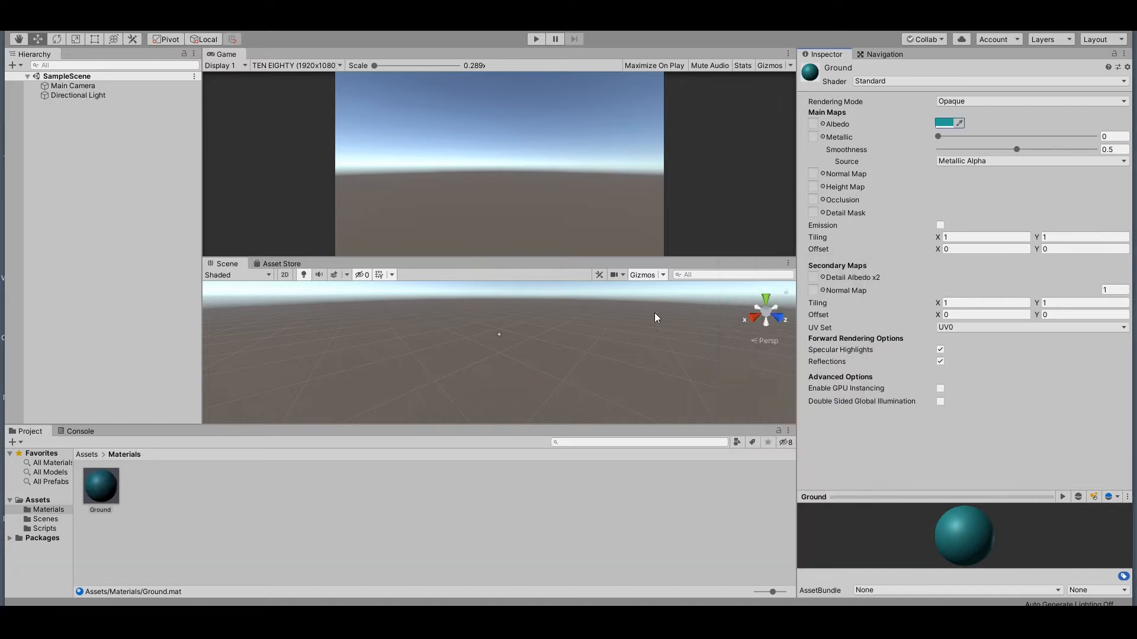
{"action": "mouse_move", "coordinate": [159, 462]}
{"action": "type", "text": "Player"}
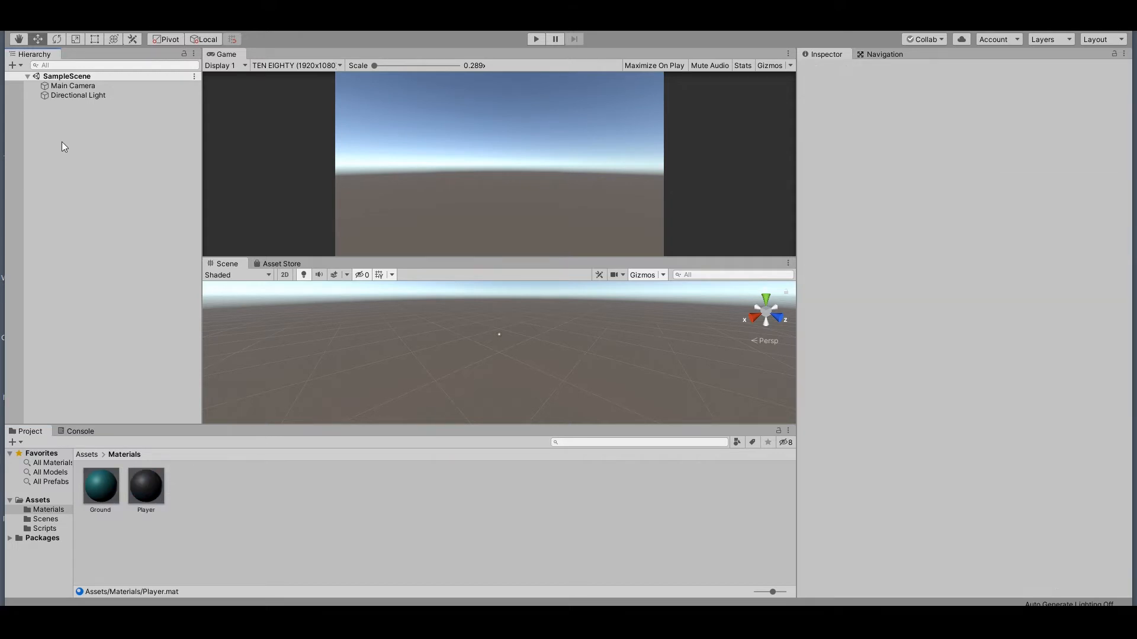
Add a plane to the scene and scale it to 15
{"action": "right_click", "coordinate": [80, 135]}
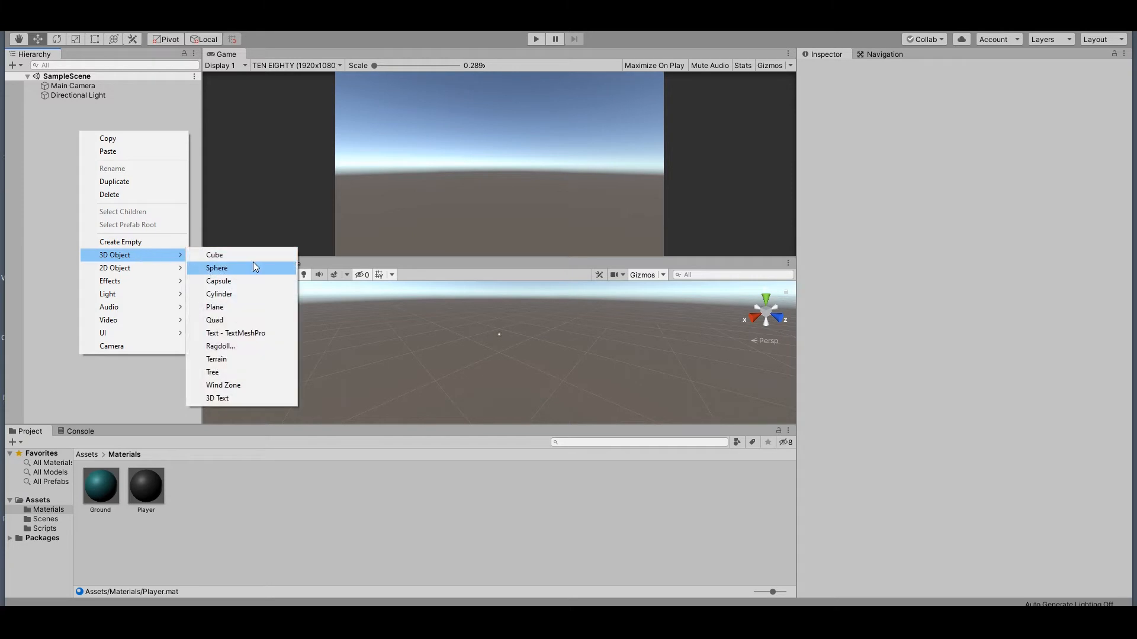
{"action": "left_click", "coordinate": [214, 307]}
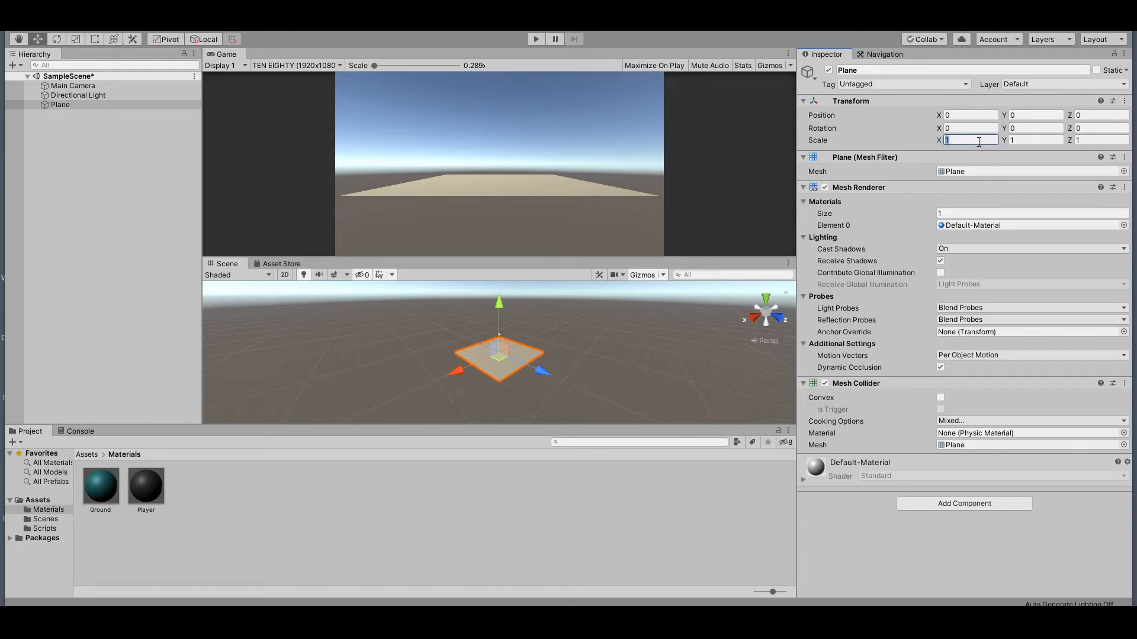
{"action": "type", "text": "15"}
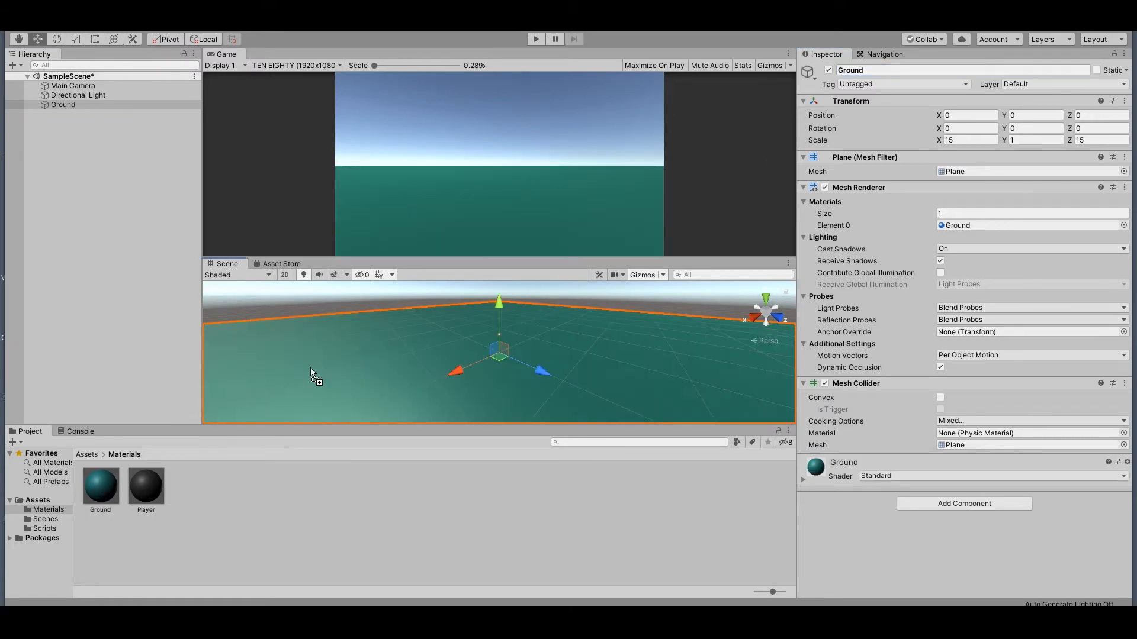
{"action": "mouse_move", "coordinate": [514, 247]}
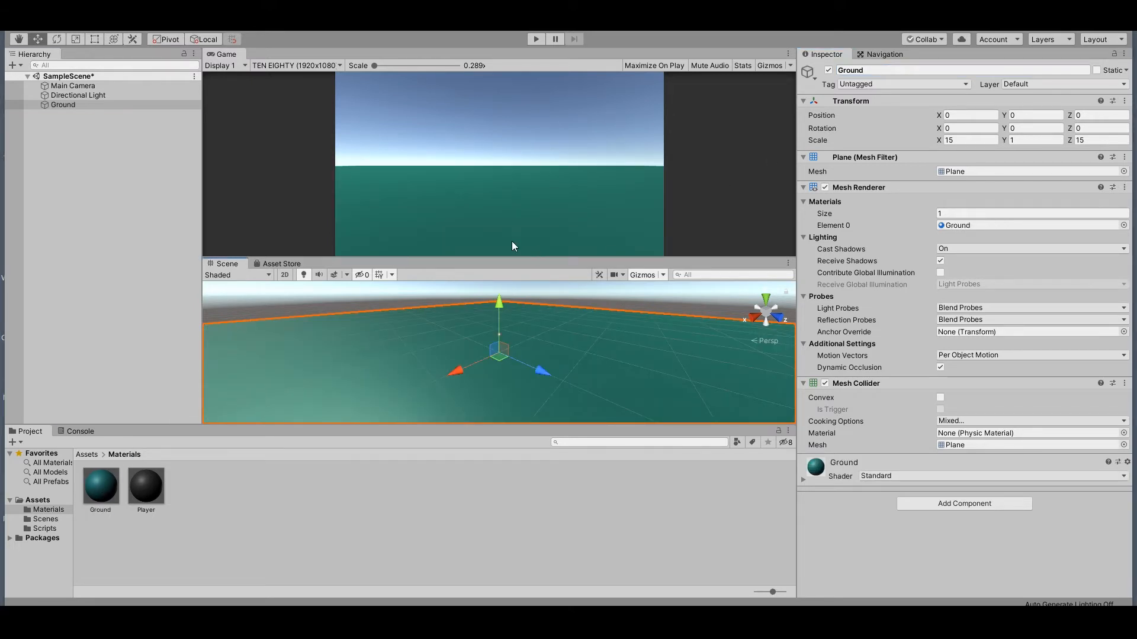
{"action": "mouse_move", "coordinate": [529, 220]}
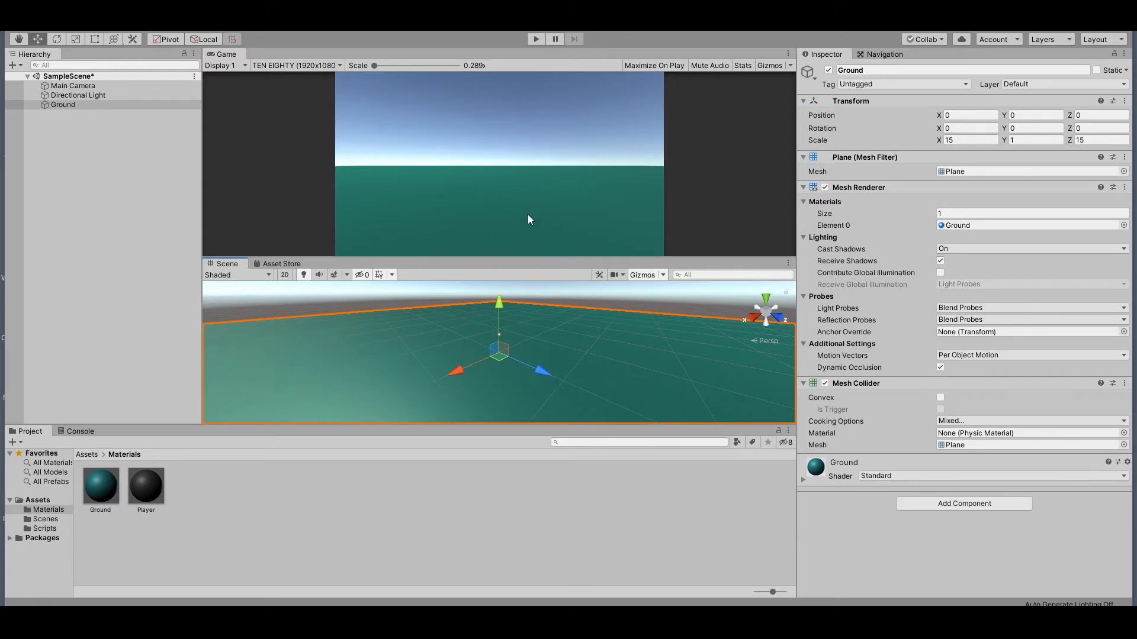
Add a cube named Player and set its Position Y to 0.5
{"action": "right_click", "coordinate": [100, 142]}
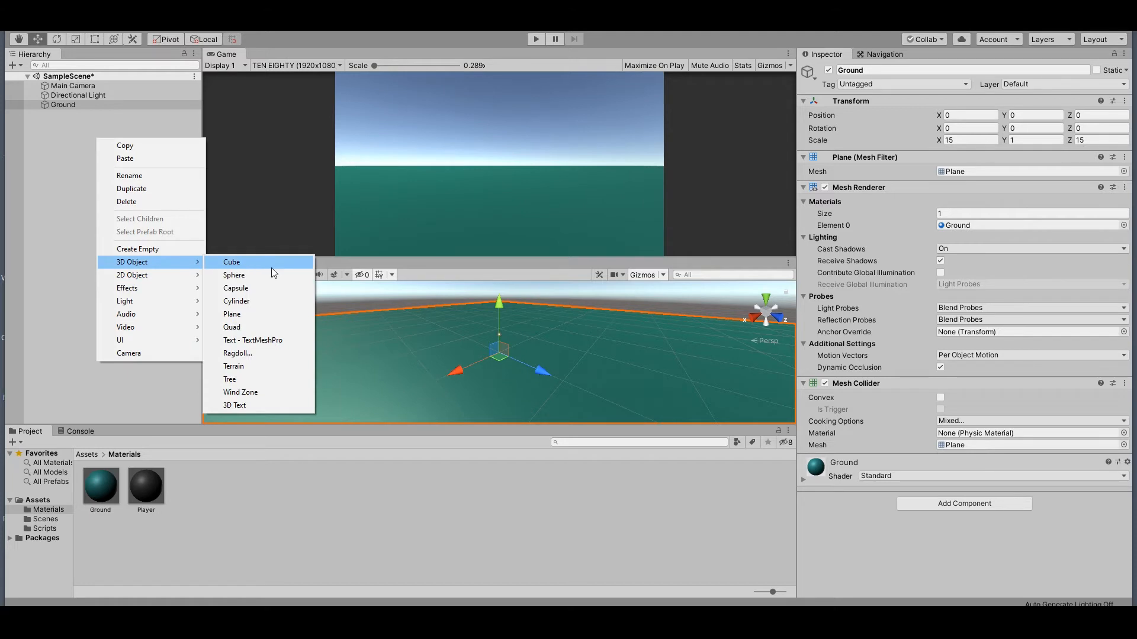
{"action": "left_click", "coordinate": [231, 261]}
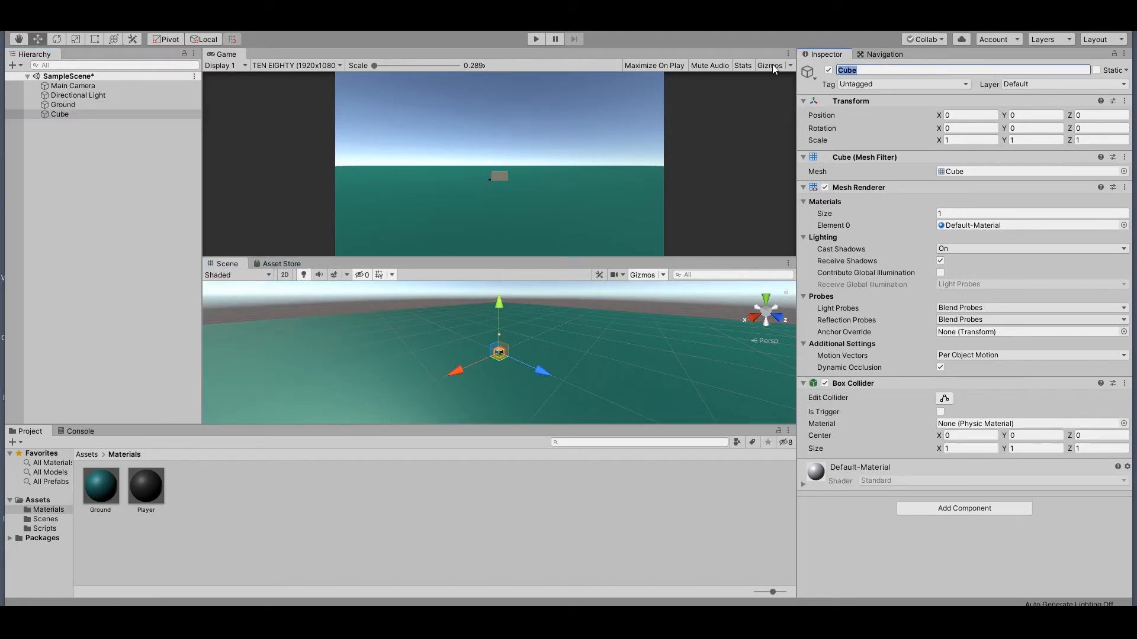
{"action": "type", "text": "Player"}
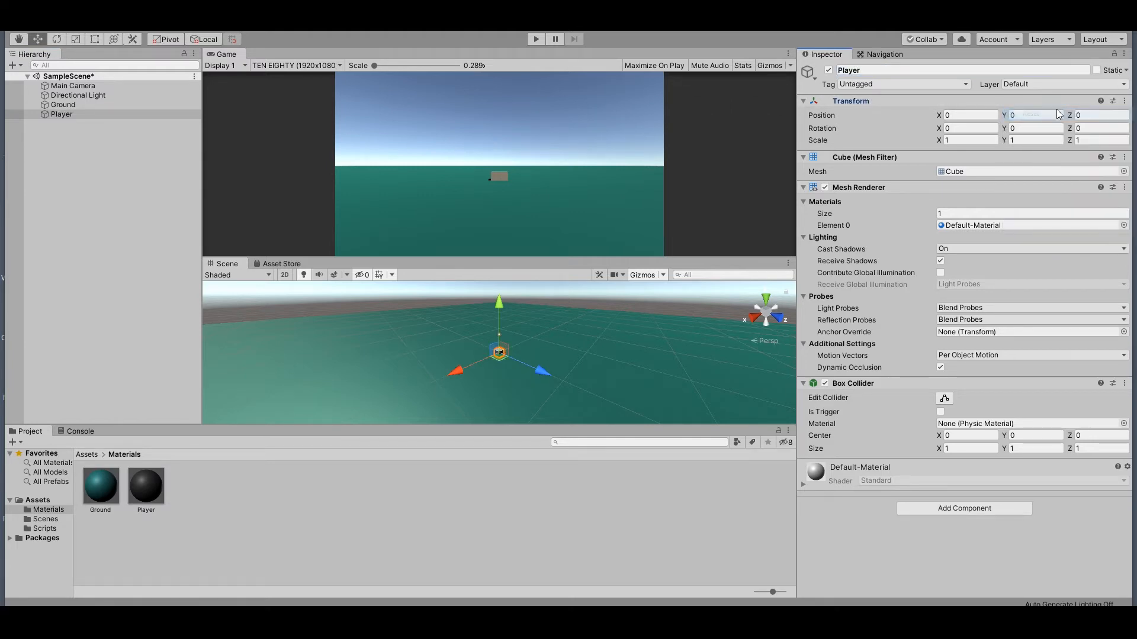
{"action": "left_click", "coordinate": [1036, 115]}
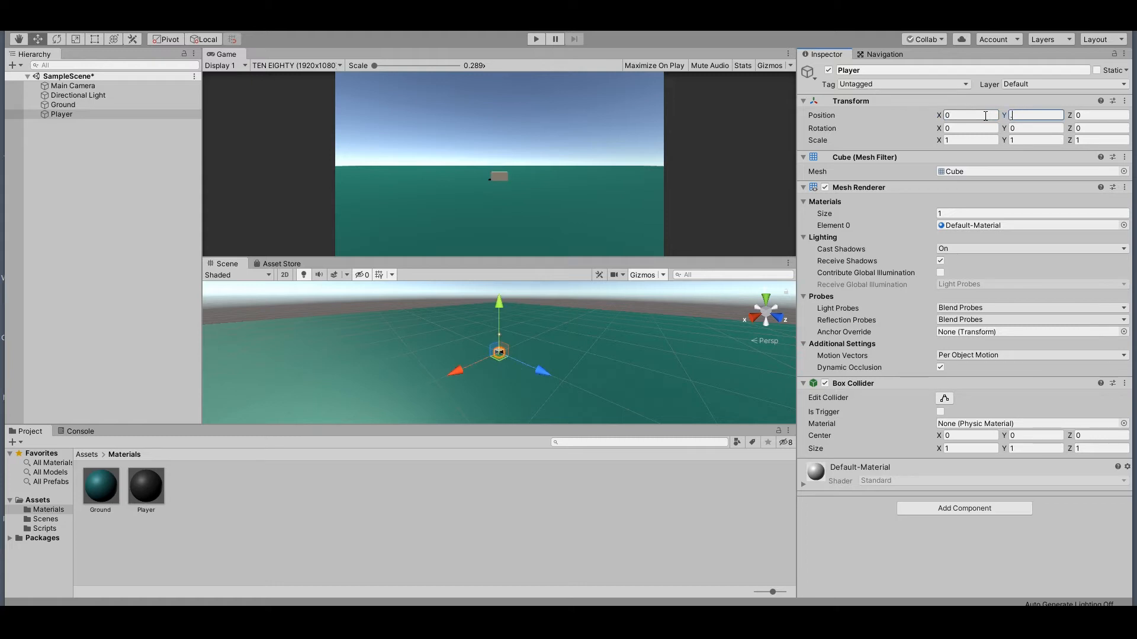
{"action": "type", "text": "0.5"}
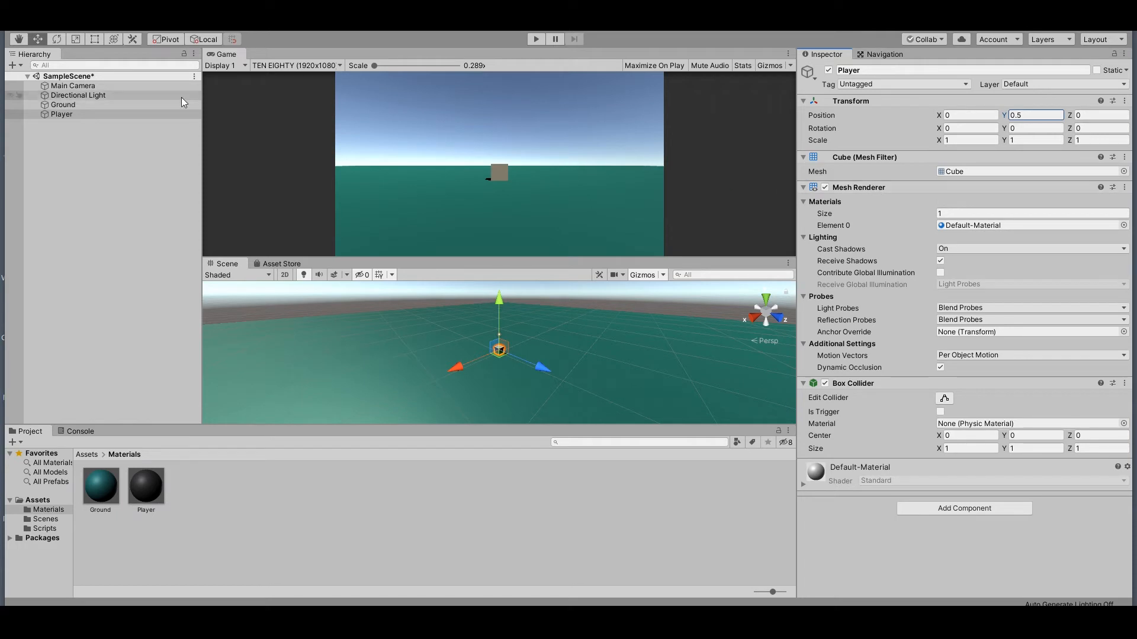
{"action": "left_click", "coordinate": [62, 104]}
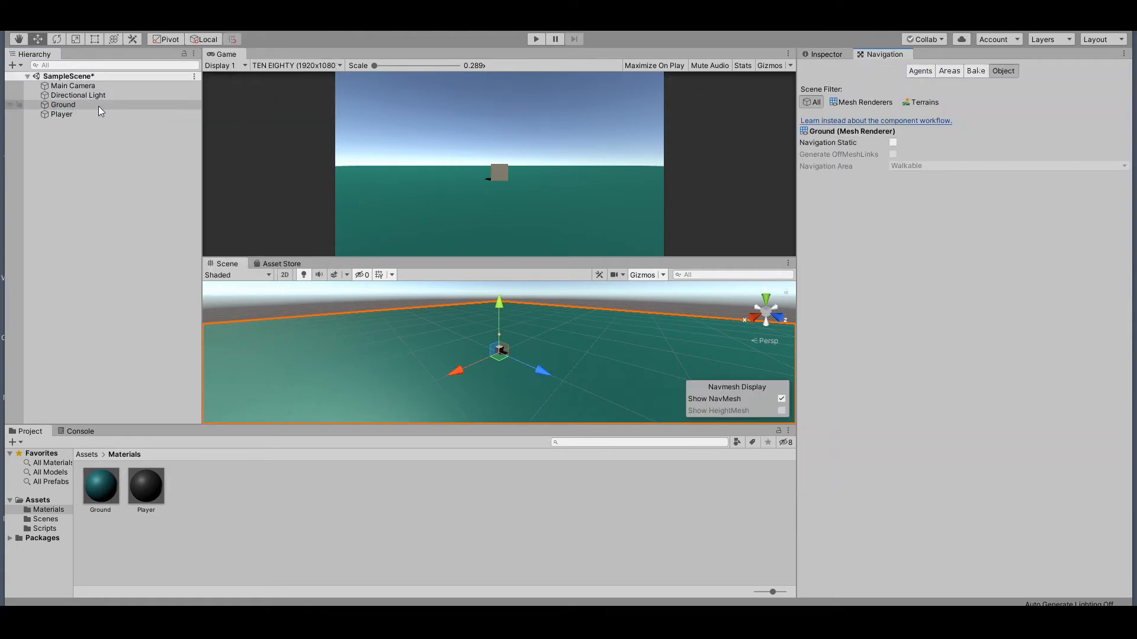
{"action": "mouse_move", "coordinate": [99, 110]}
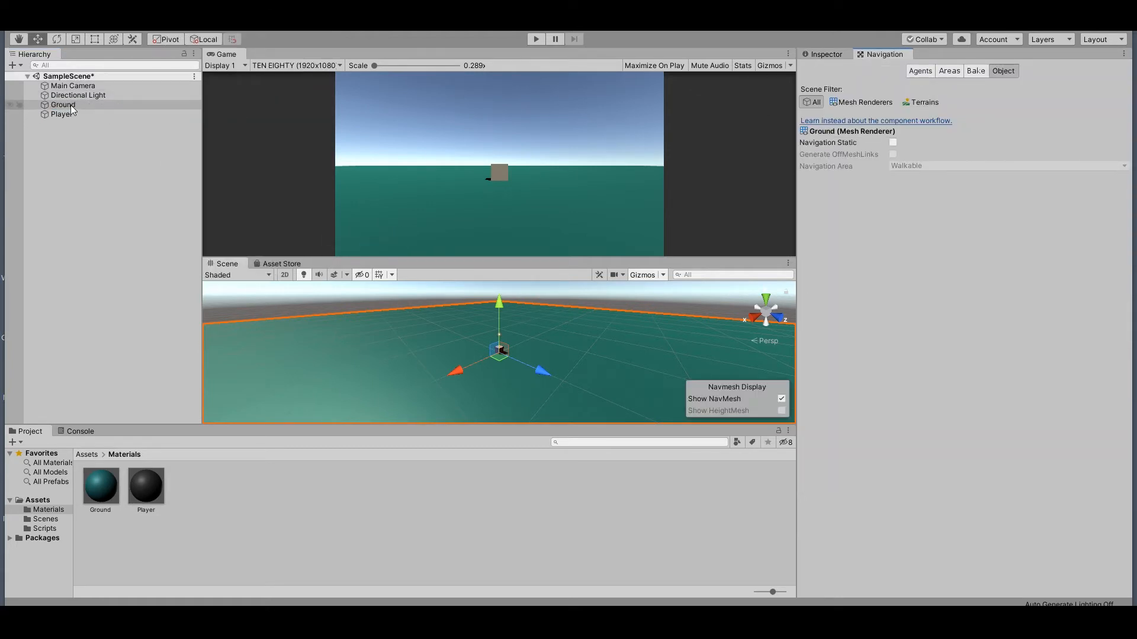
Mark Ground as Navigation Static, then bake the NavMesh over it
{"action": "left_click", "coordinate": [892, 143]}
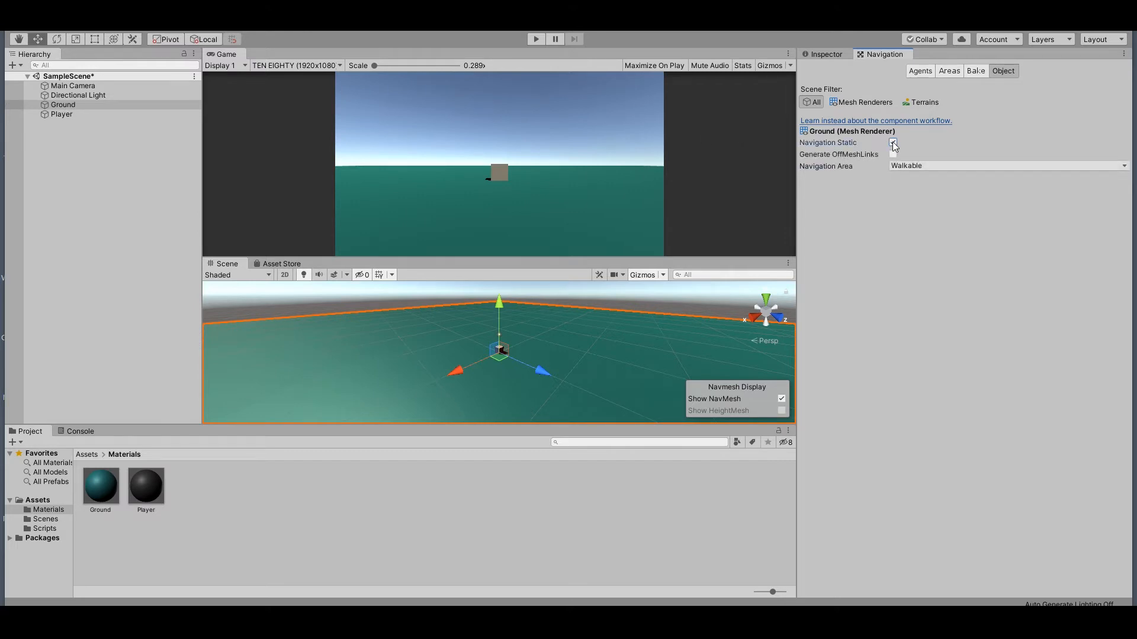
{"action": "left_click", "coordinate": [893, 142]}
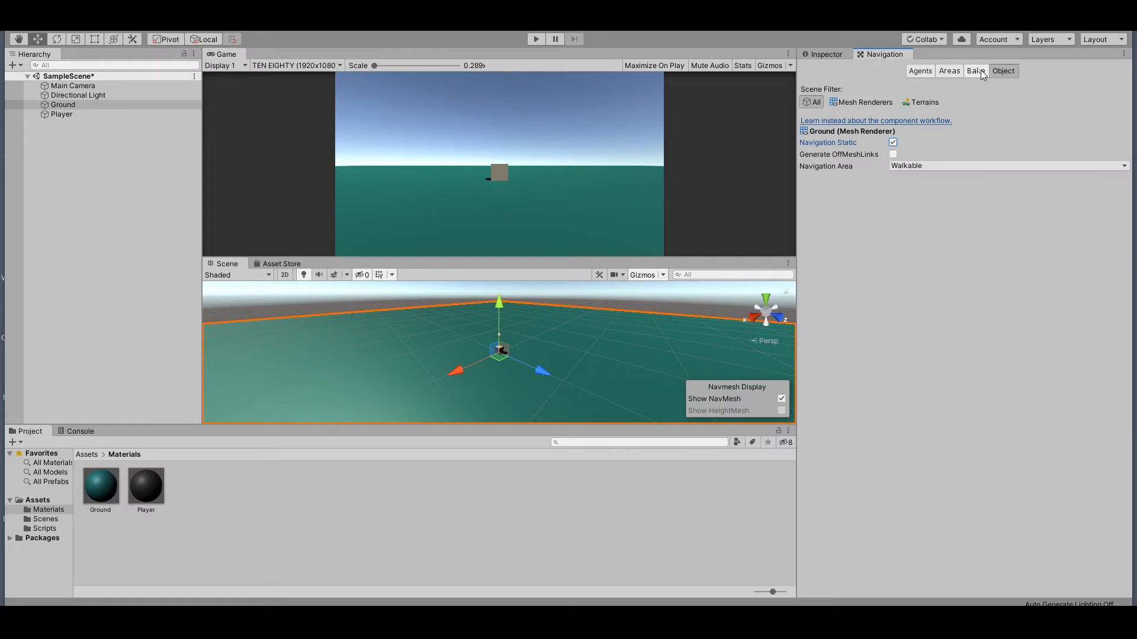
{"action": "left_click", "coordinate": [975, 70]}
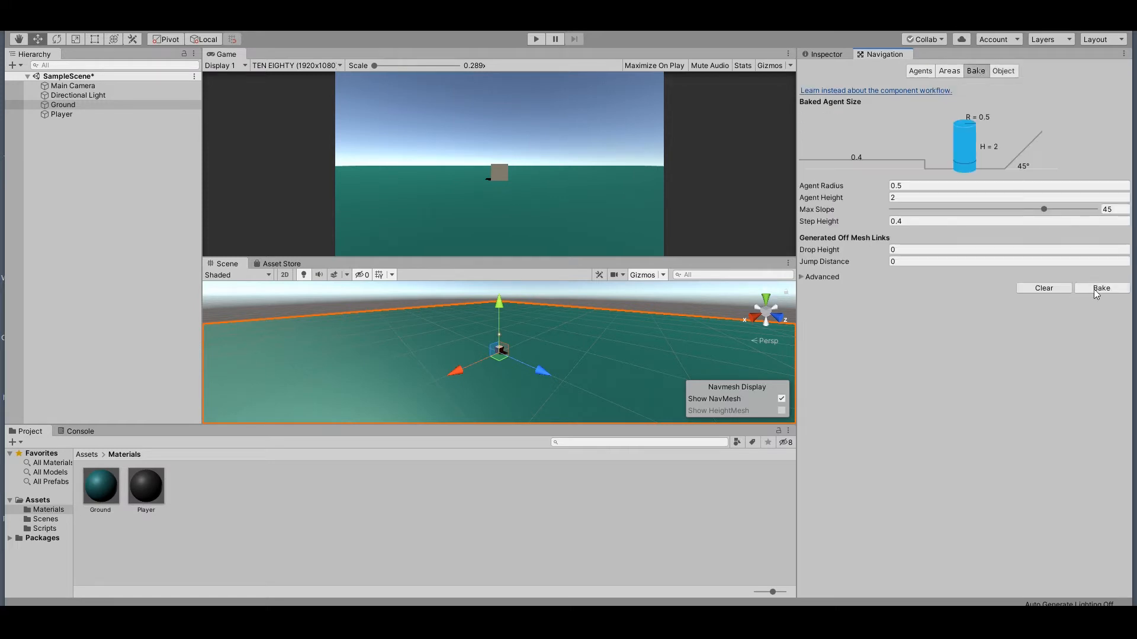
{"action": "left_click", "coordinate": [1101, 287]}
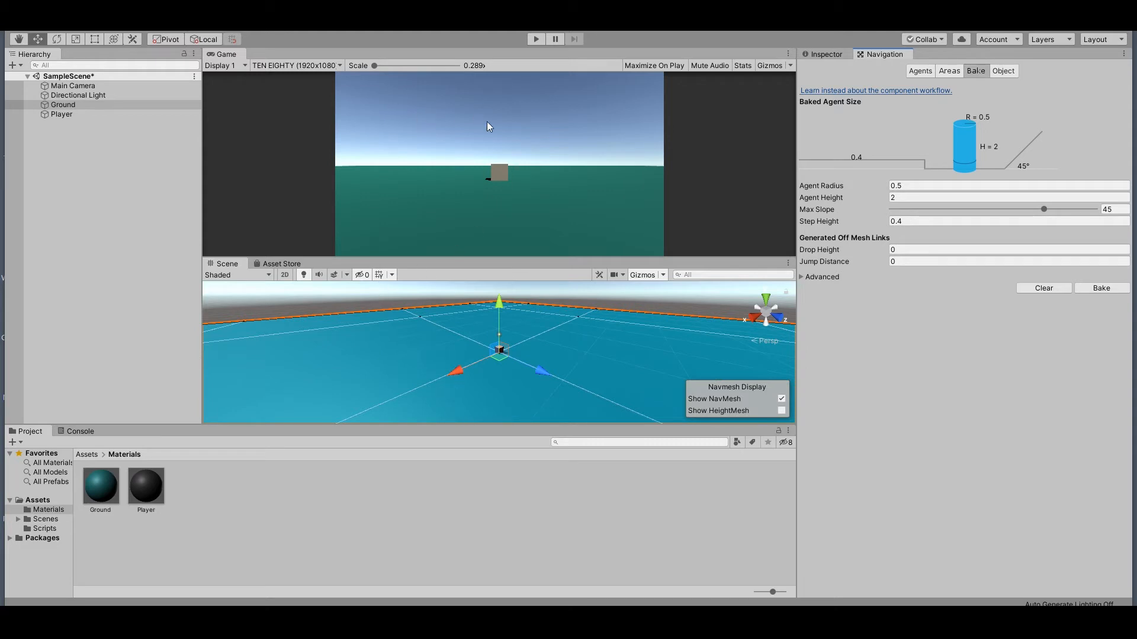
Create a C# script named Player in the Scripts folder
{"action": "left_click", "coordinate": [823, 54]}
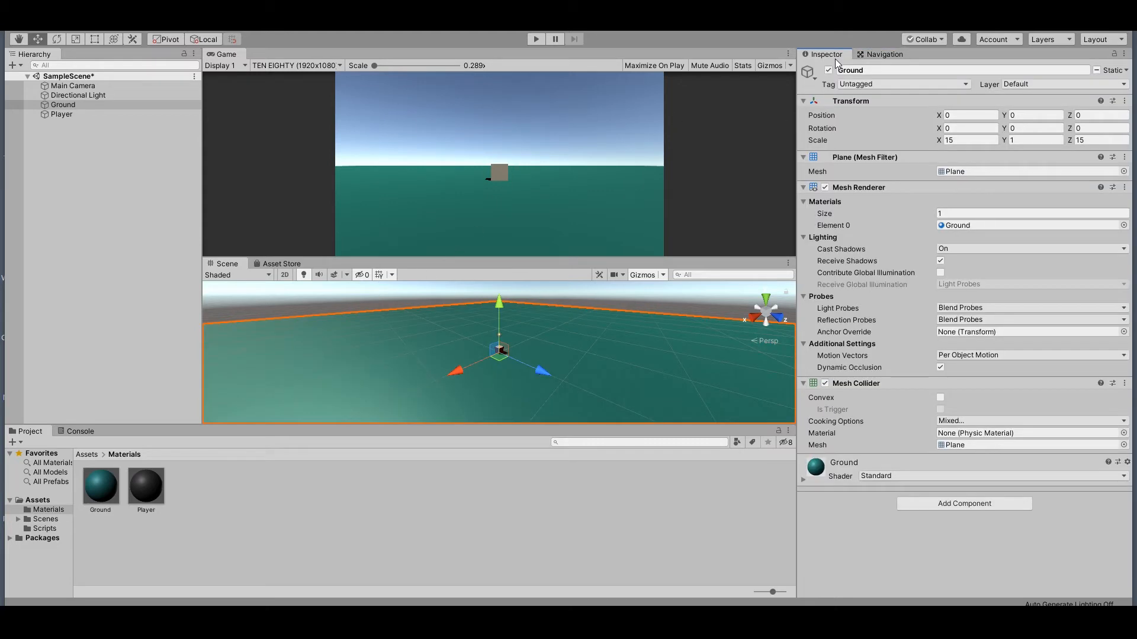
{"action": "mouse_move", "coordinate": [168, 112]}
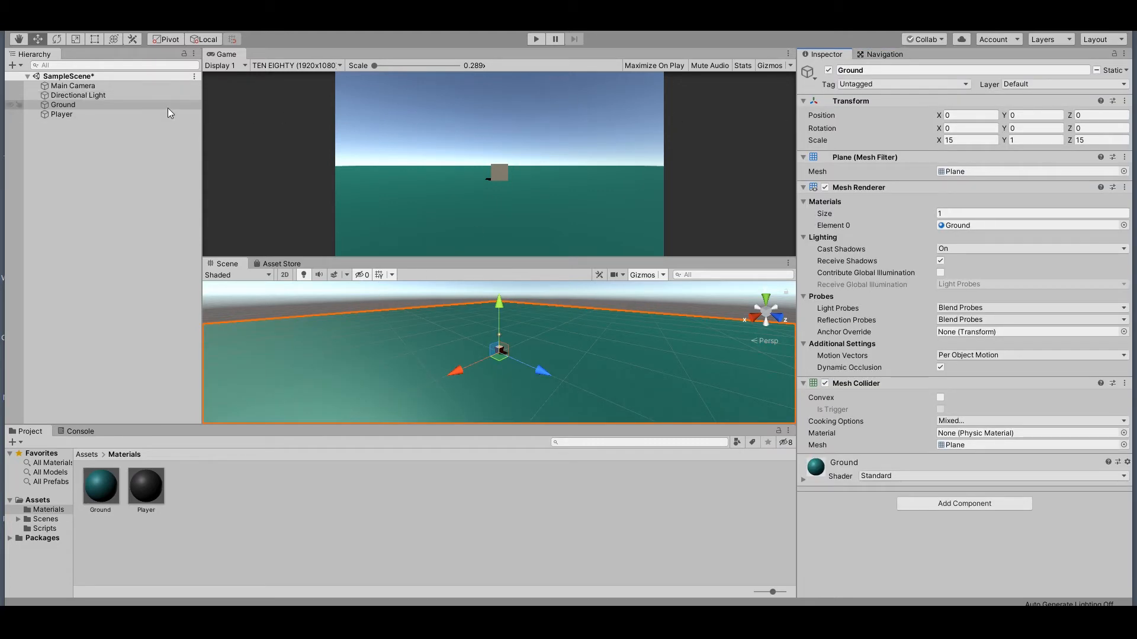
{"action": "left_click", "coordinate": [62, 114]}
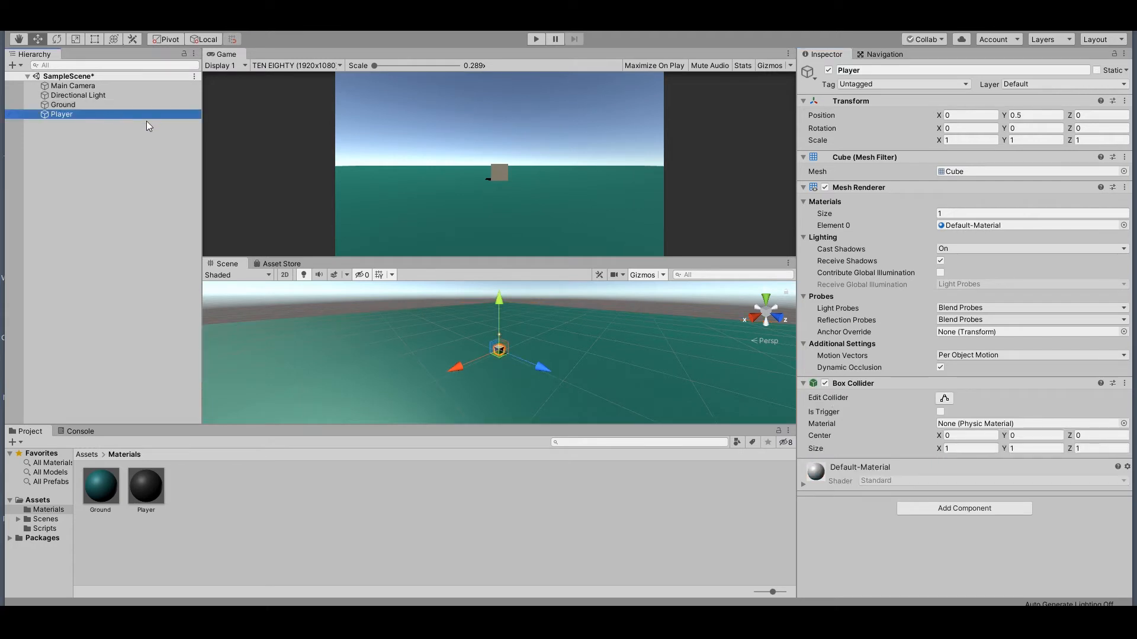
{"action": "left_click", "coordinate": [45, 529]}
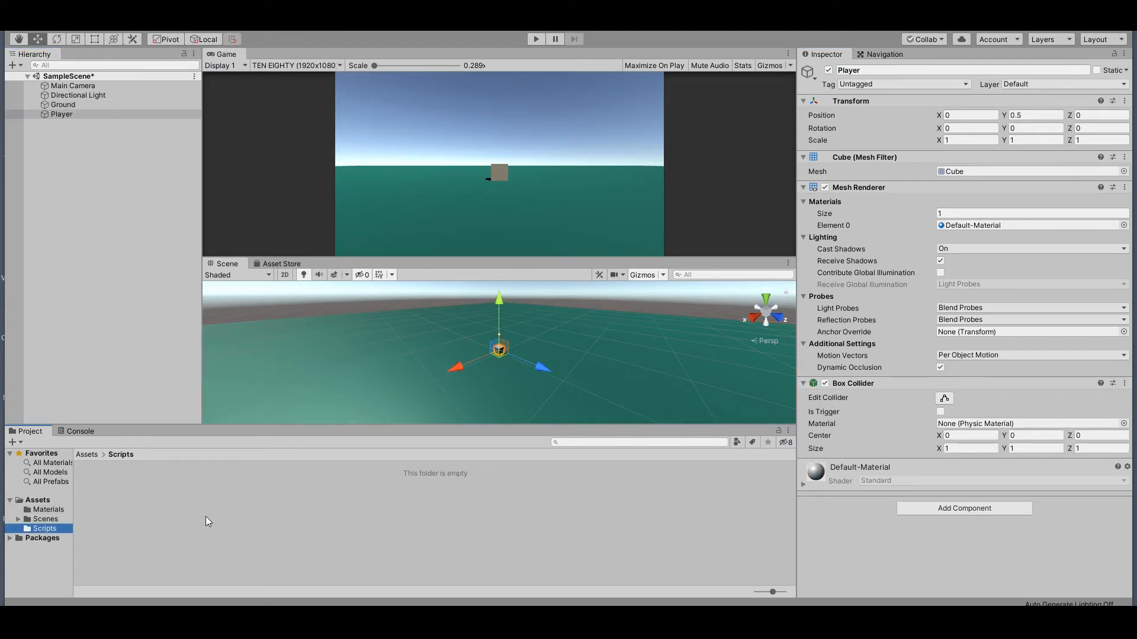
{"action": "right_click", "coordinate": [207, 520]}
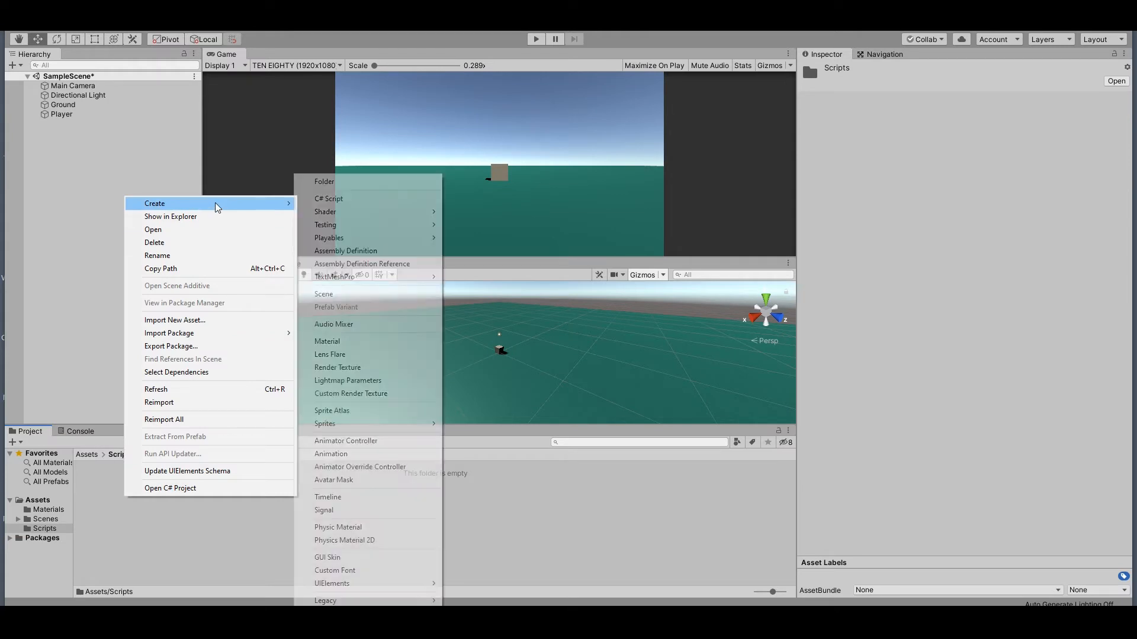
{"action": "left_click", "coordinate": [328, 198]}
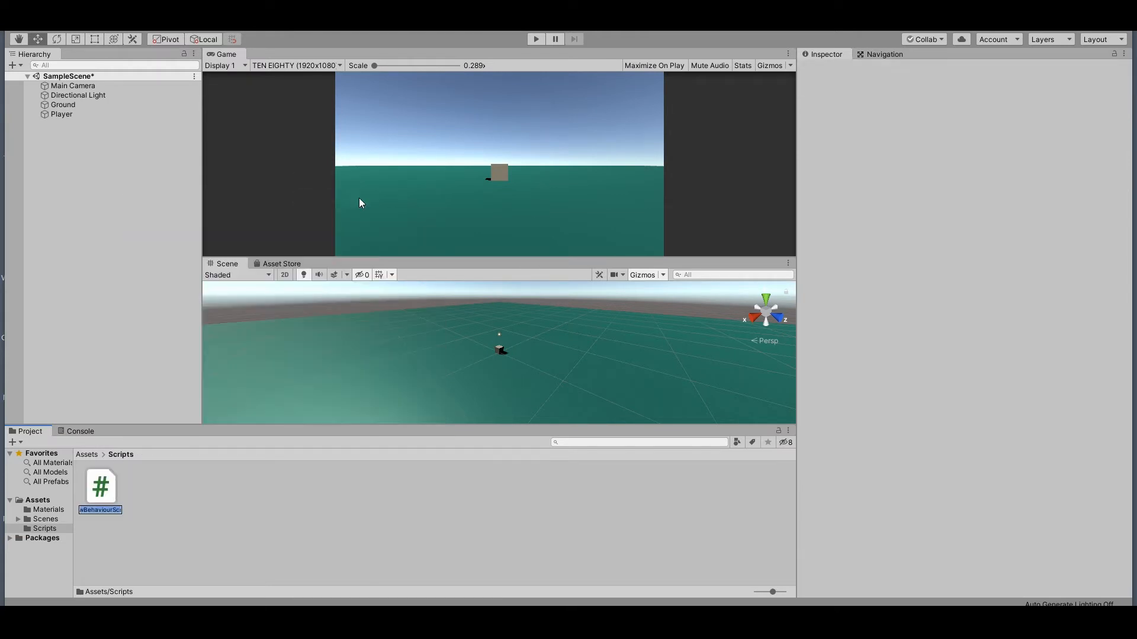
{"action": "key", "text": "Return"}
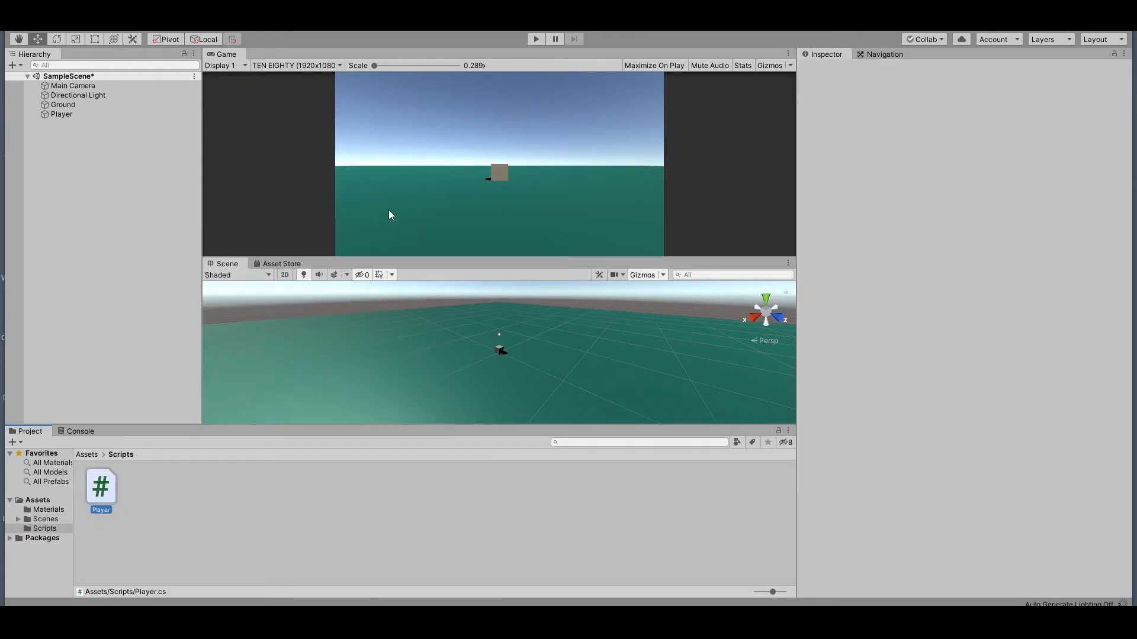
{"action": "mouse_move", "coordinate": [119, 242]}
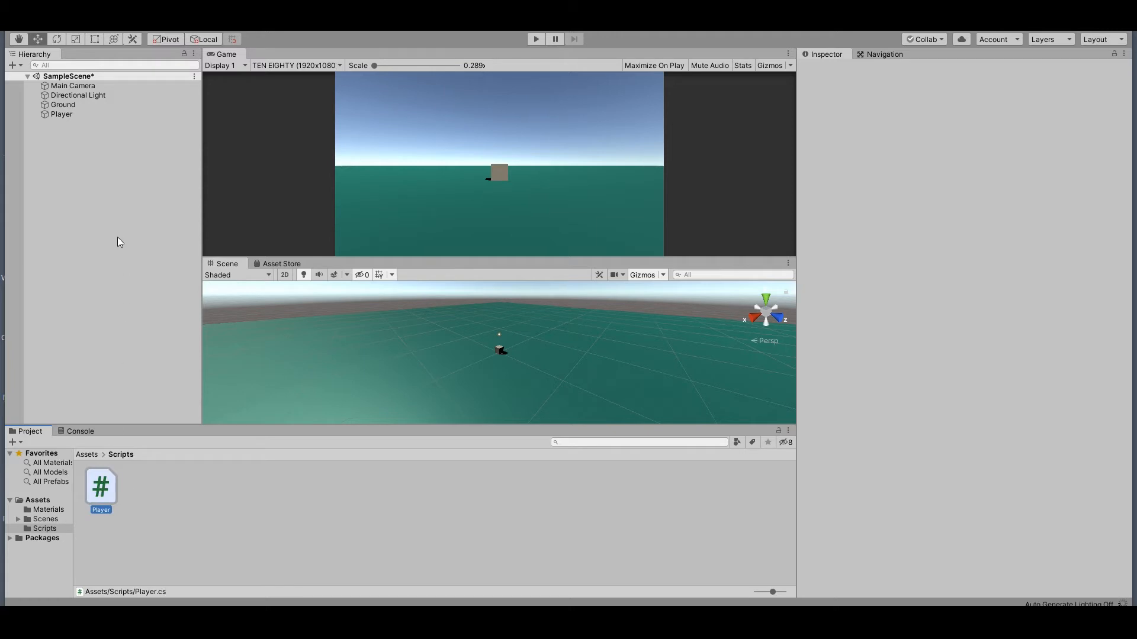
Verify the Player cube has the Player script, then open the script for editing
{"action": "left_click", "coordinate": [100, 487]}
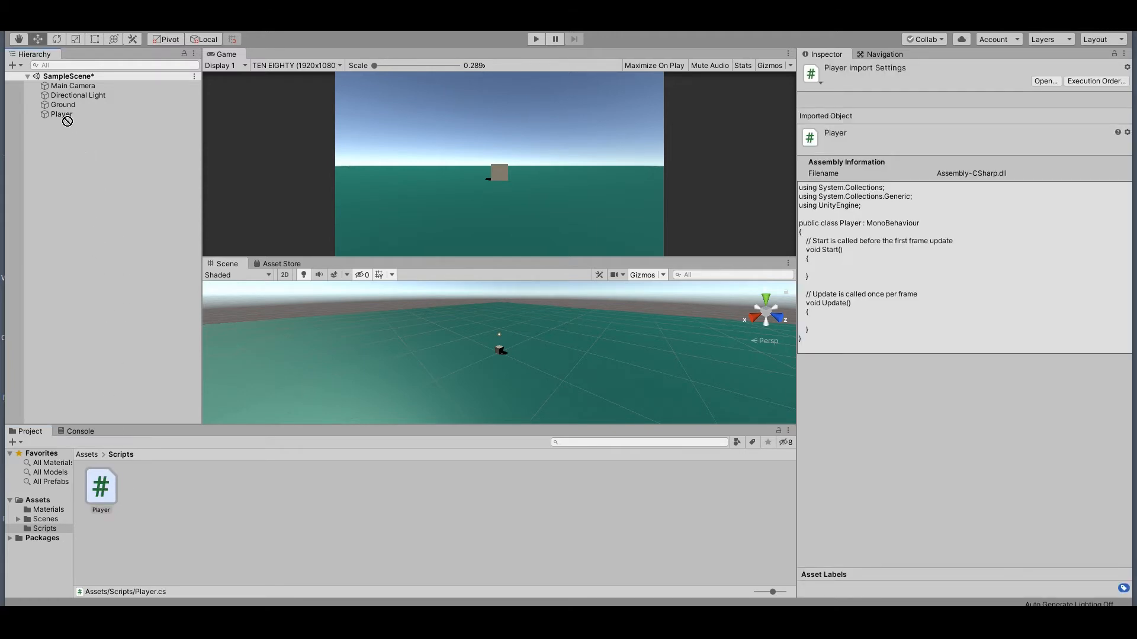
{"action": "left_click", "coordinate": [62, 114]}
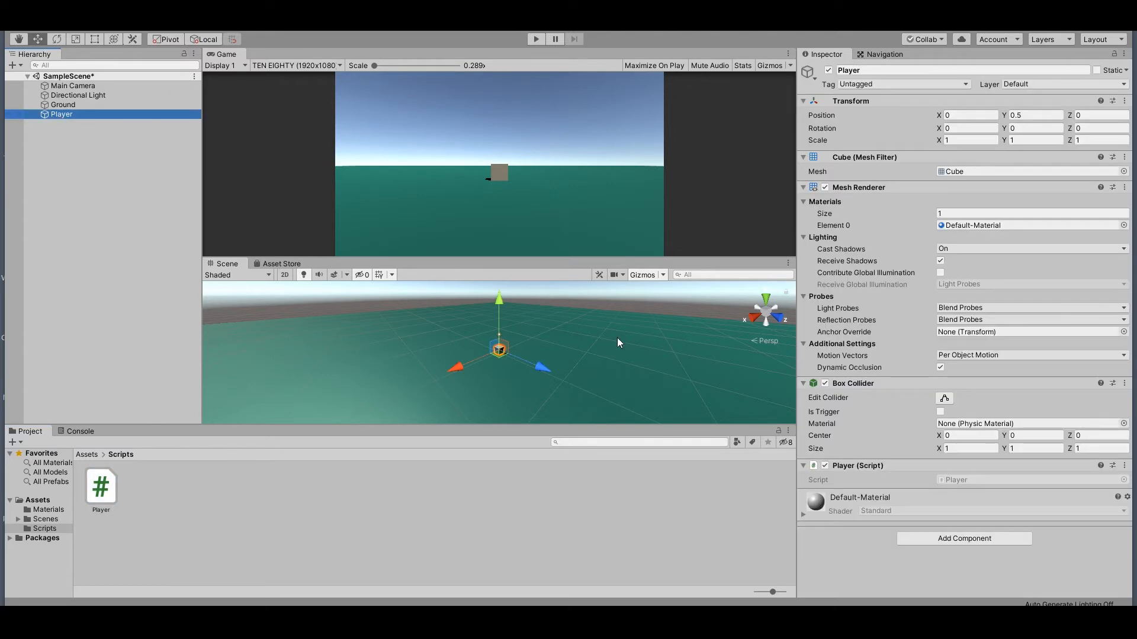
{"action": "double_click", "coordinate": [100, 486]}
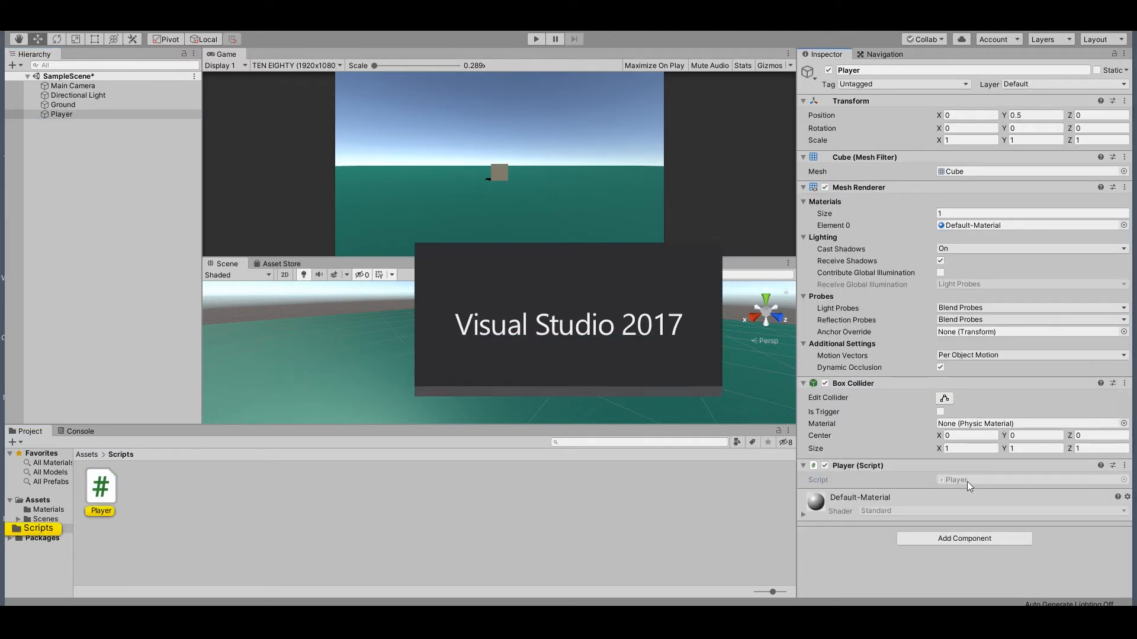
Add 'using UnityEngine.AI;' and delete the template comments above Start and Update
{"action": "double_click", "coordinate": [100, 488]}
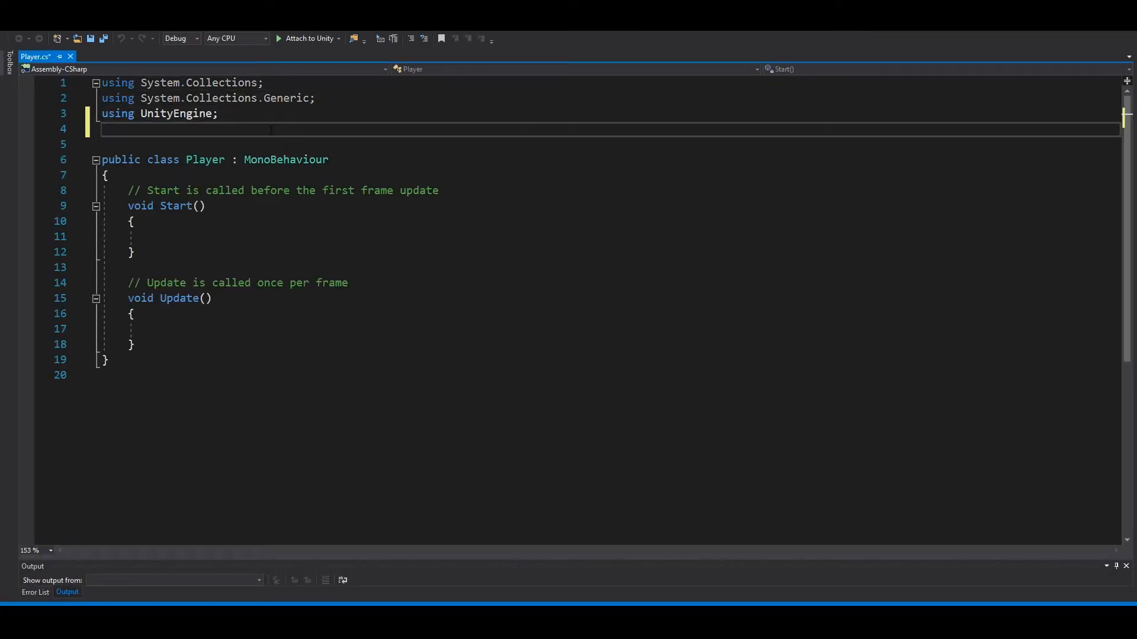
{"action": "type", "text": "using UnityEngine.AI;"}
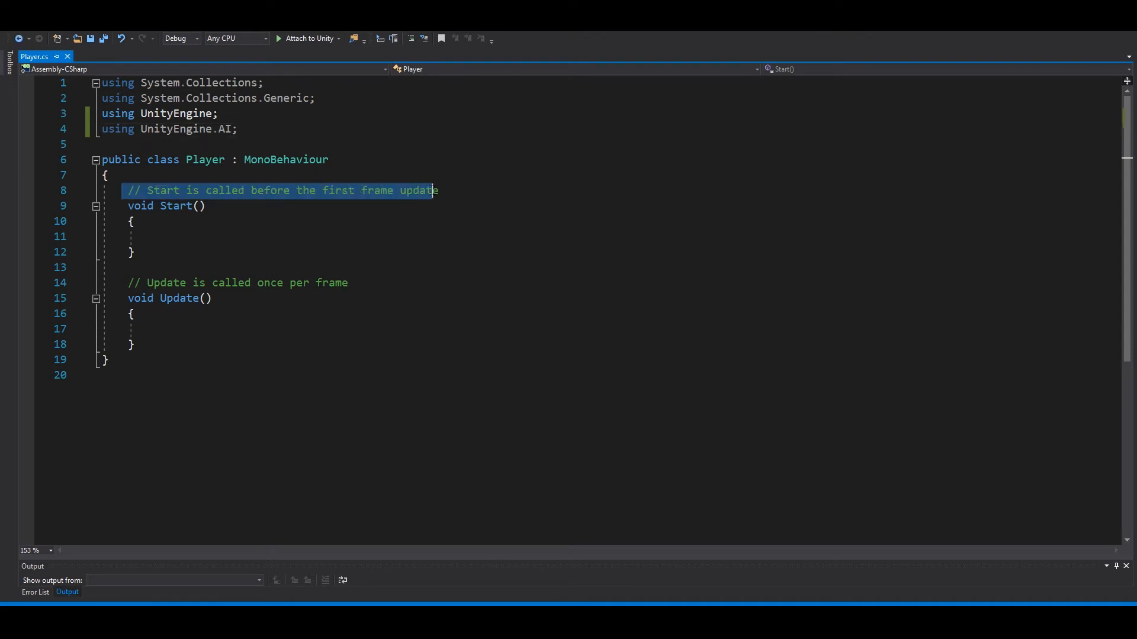
{"action": "key", "text": "Delete"}
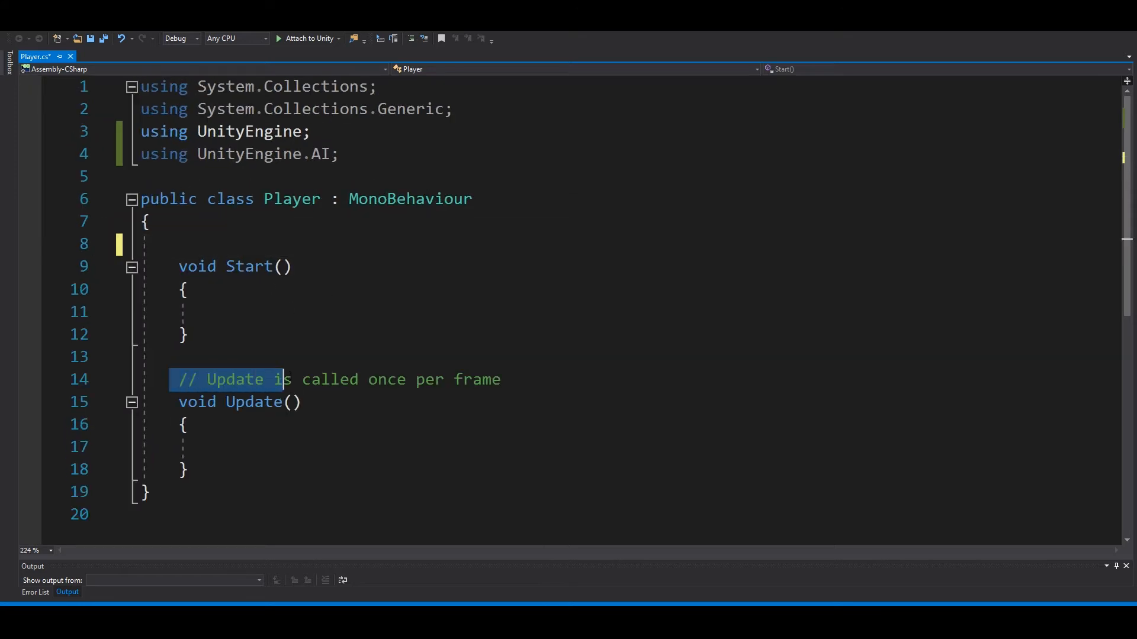
{"action": "key", "text": "Delete"}
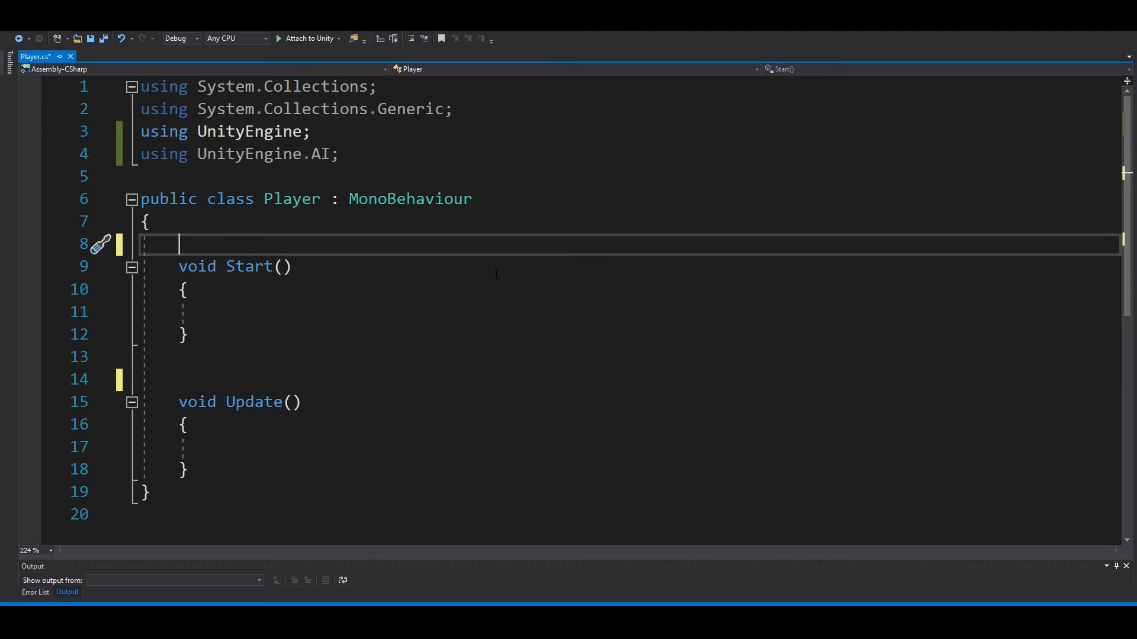
Declare a NavMeshAgent field 'agent' and assign GetComponent<NavMeshAgent>() to it in Start
{"action": "type", "text": "NavMeshAgent agent;"}
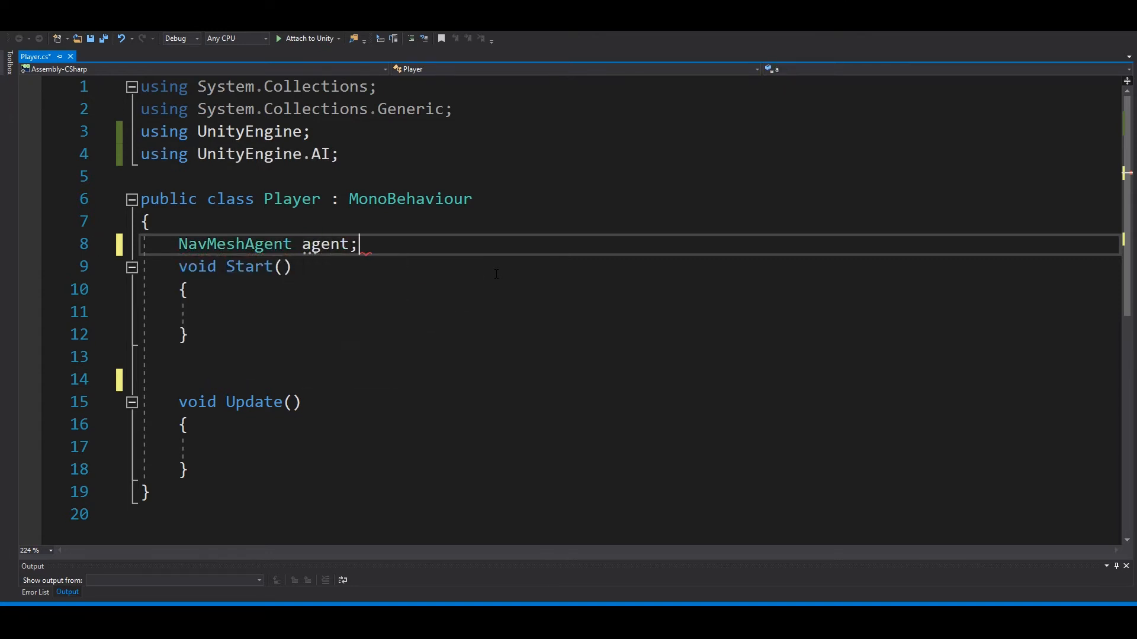
{"action": "key", "text": "enter"}
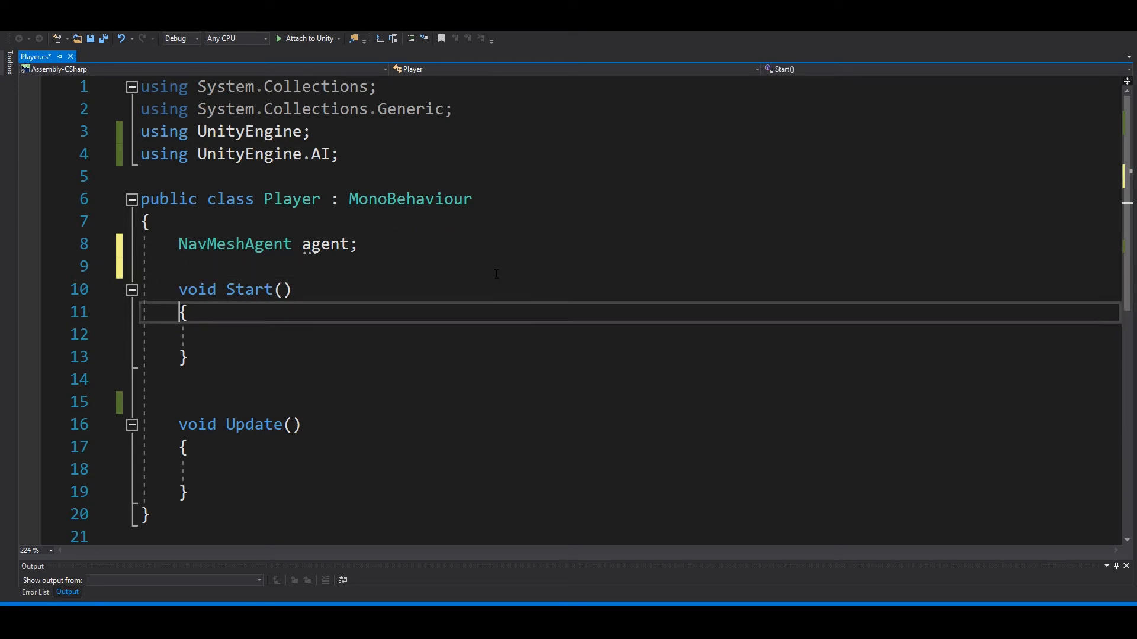
{"action": "type", "text": "agent = GetComponent<>"}
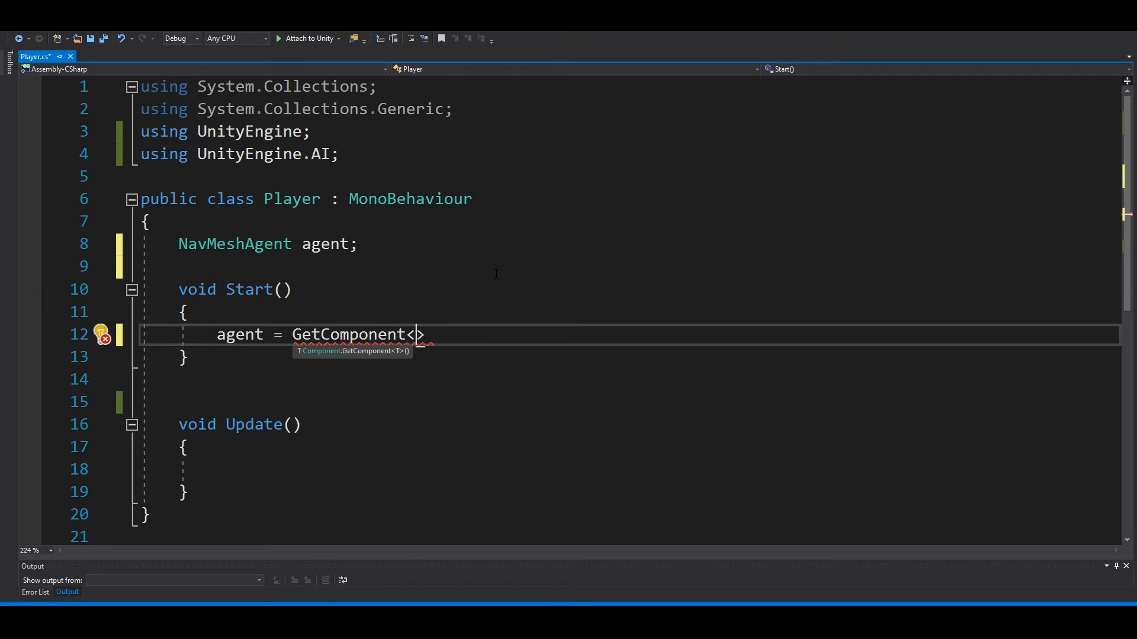
{"action": "type", "text": "NavMeshAgent"}
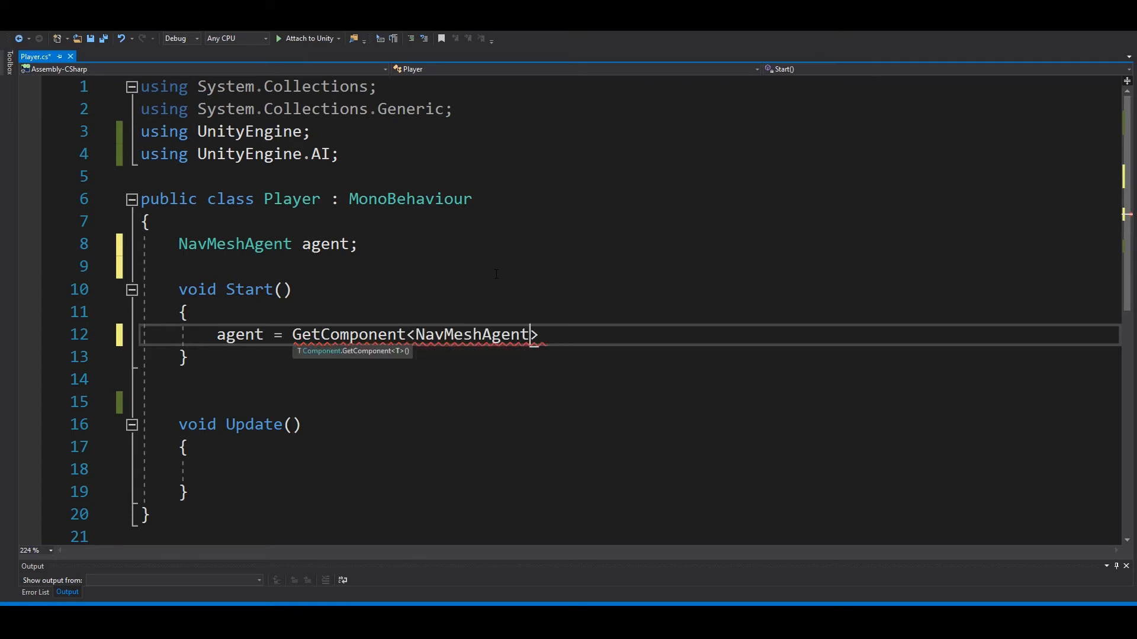
{"action": "type", "text": "();"}
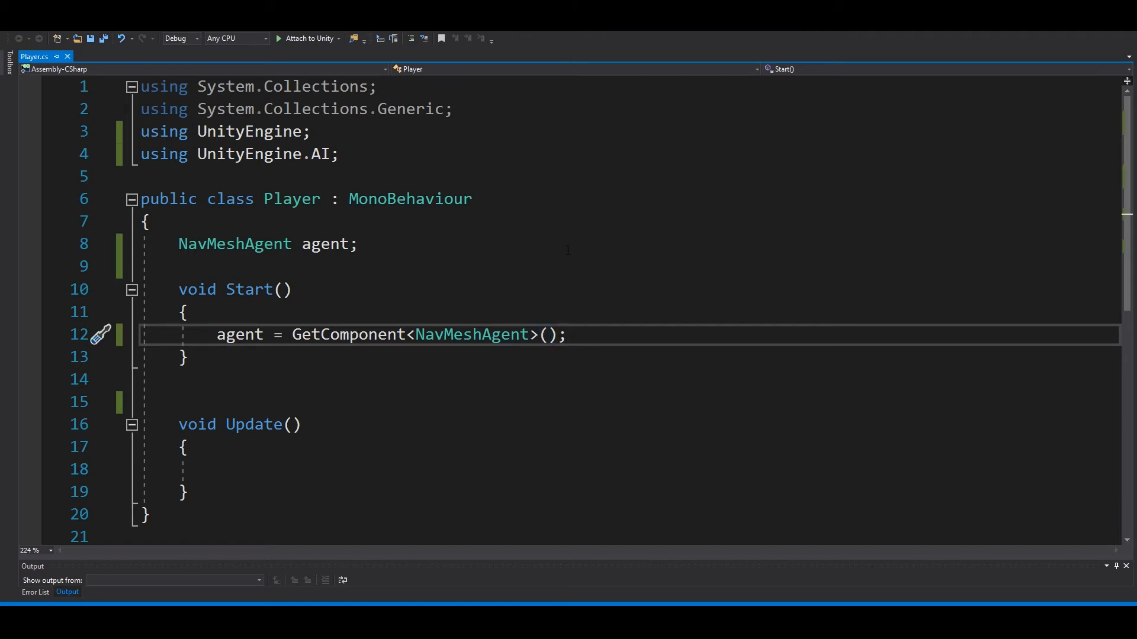
{"action": "scroll", "scroll_direction": "down", "scroll_amount": 3}
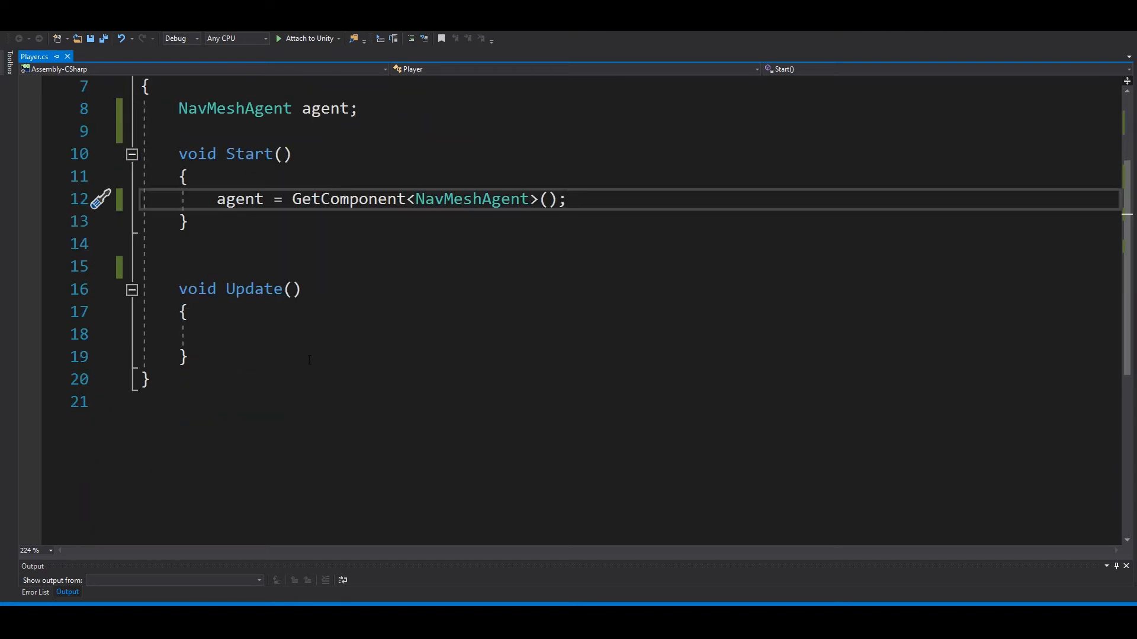
Write 'if (Input.GetMouseButtonDown(0))' with braces inside Update
{"action": "left_click", "coordinate": [218, 334]}
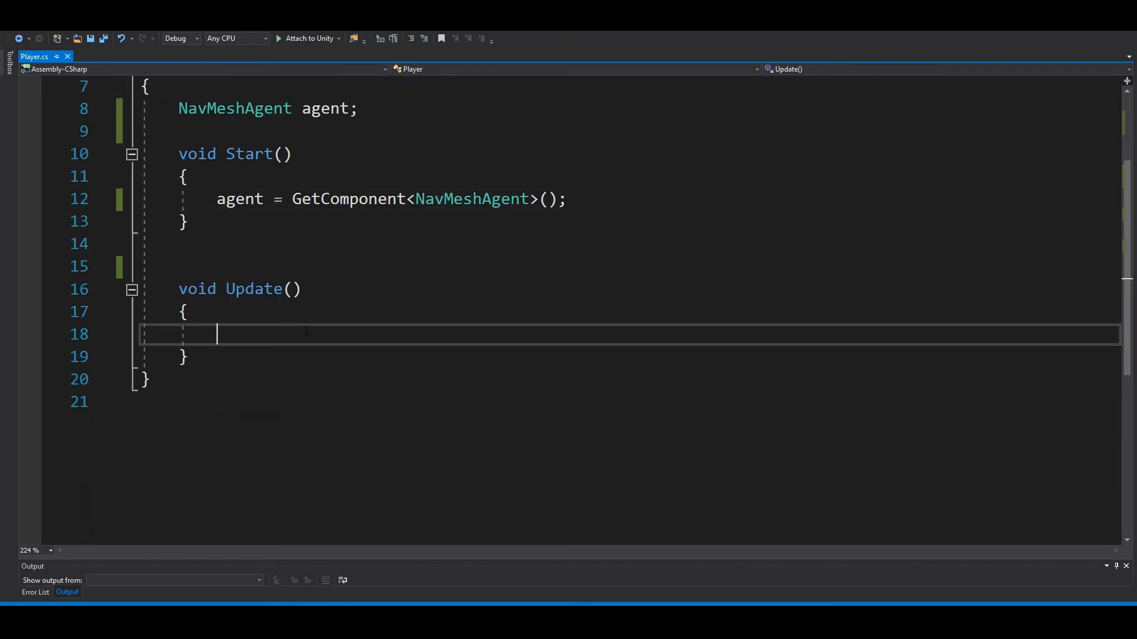
{"action": "type", "text": "if )"}
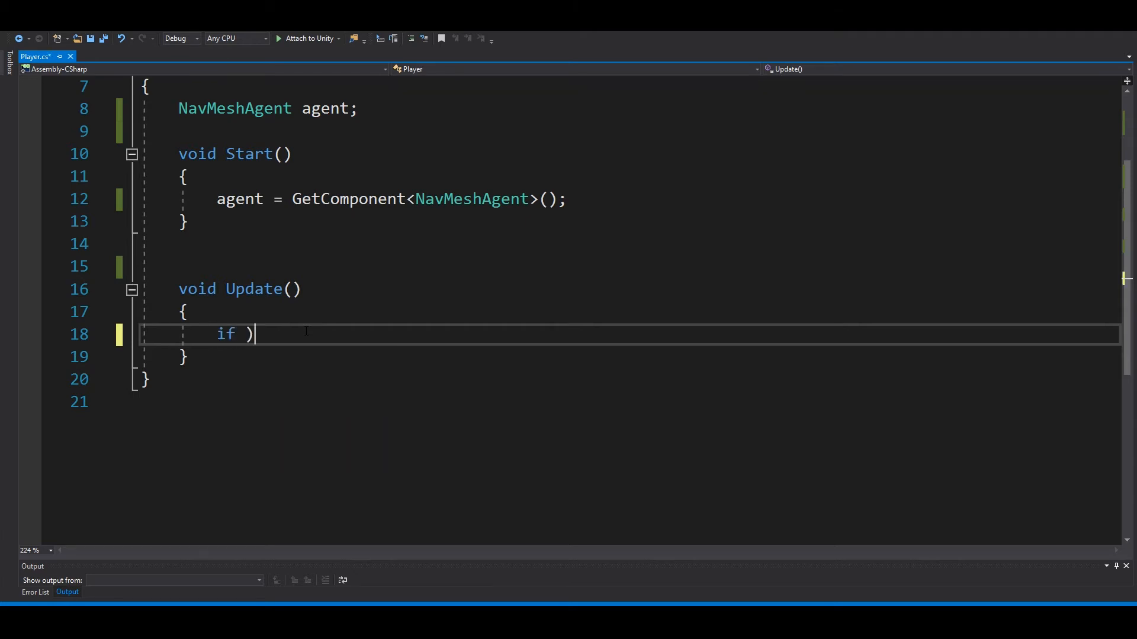
{"action": "type", "text": "Input"}
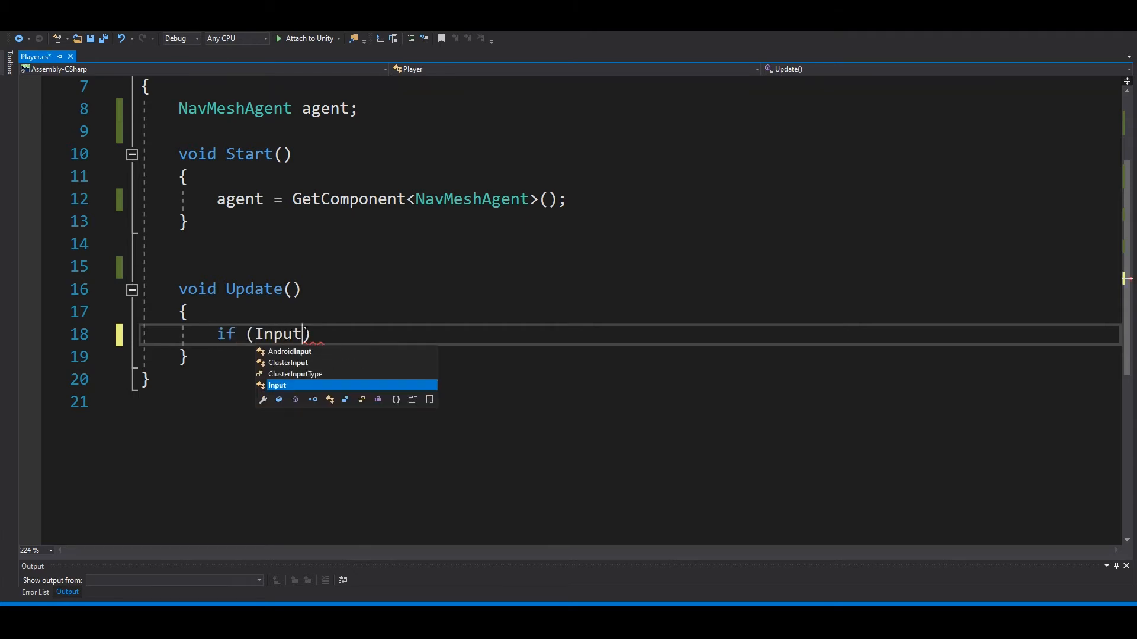
{"action": "type", "text": ".getmous"}
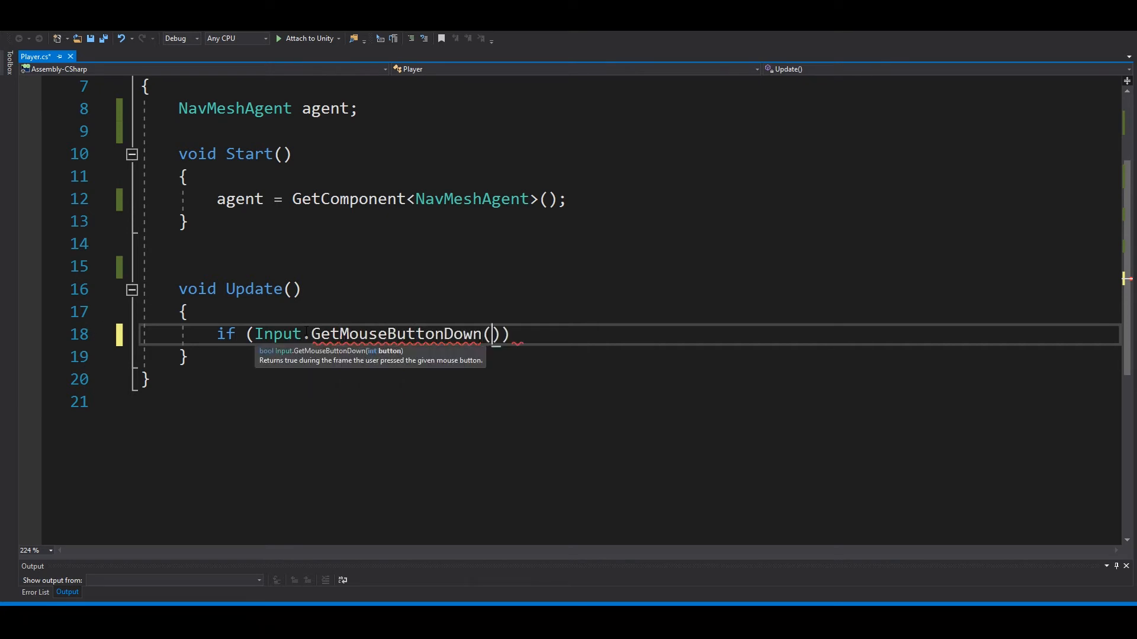
{"action": "type", "text": "0"}
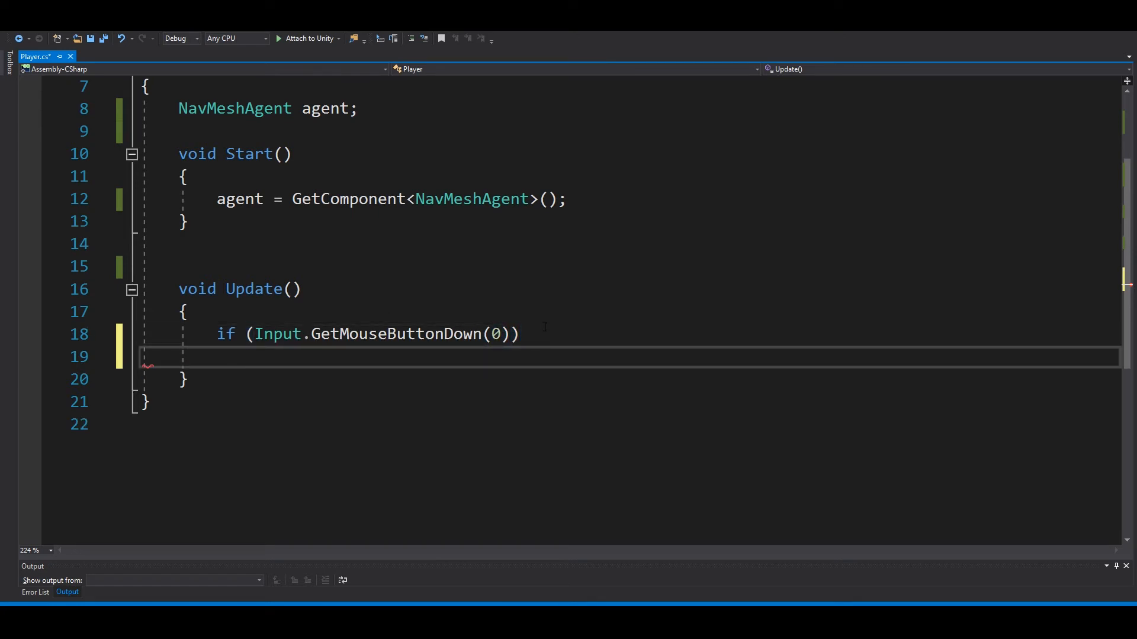
{"action": "type", "text": "{"}
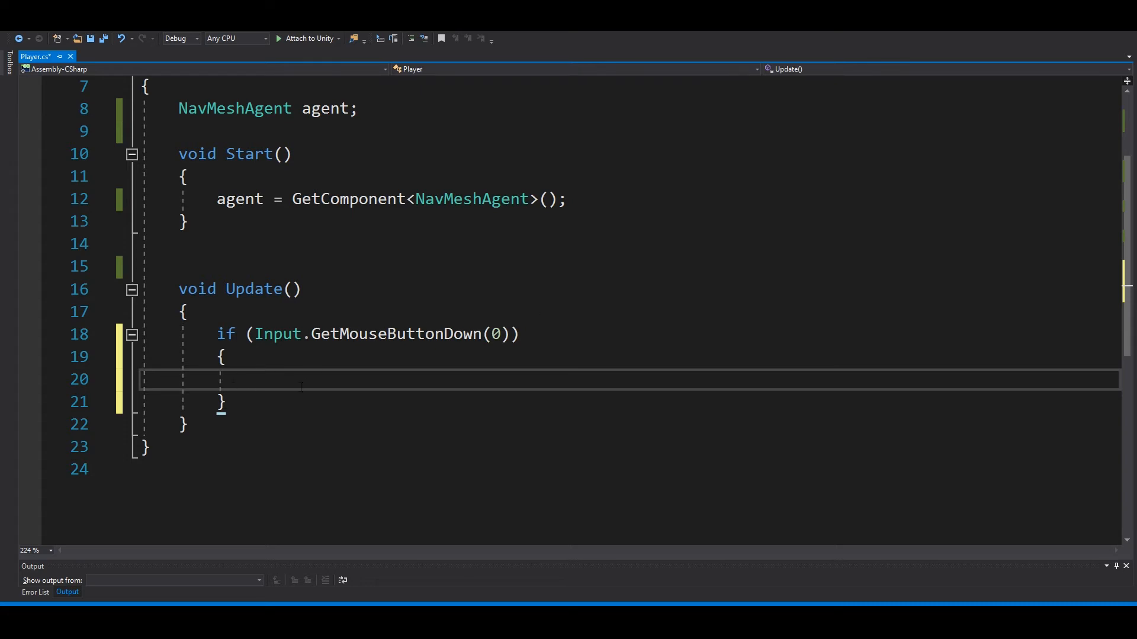
Declare 'RaycastHit hit' inside the mouse-click block
{"action": "type", "text": "R"}
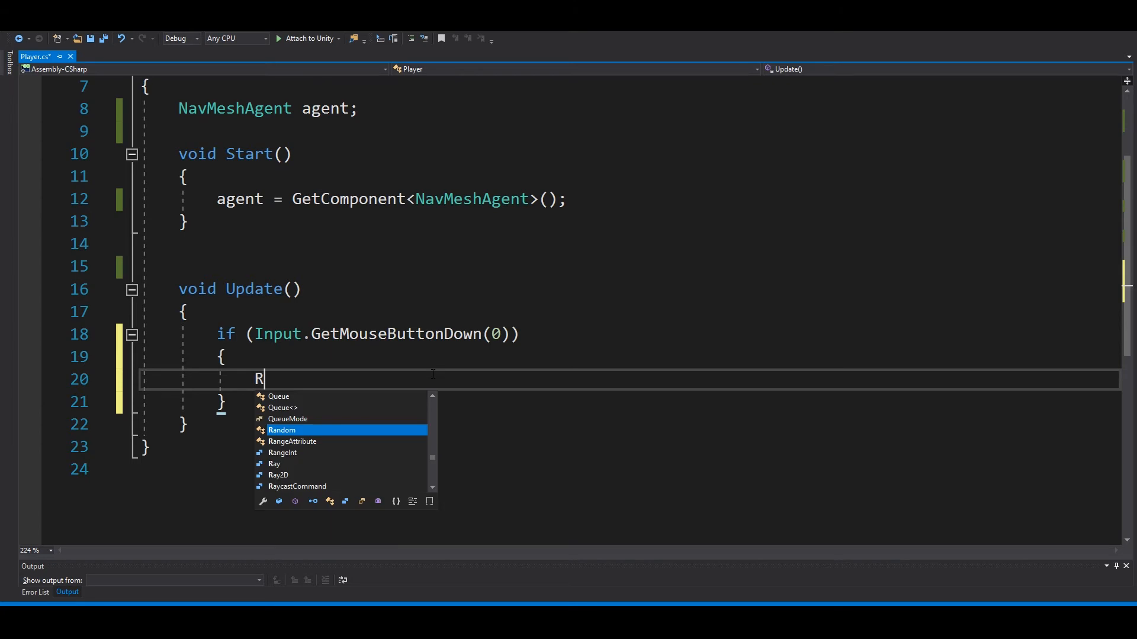
{"action": "type", "text": "aycastHit hit;"}
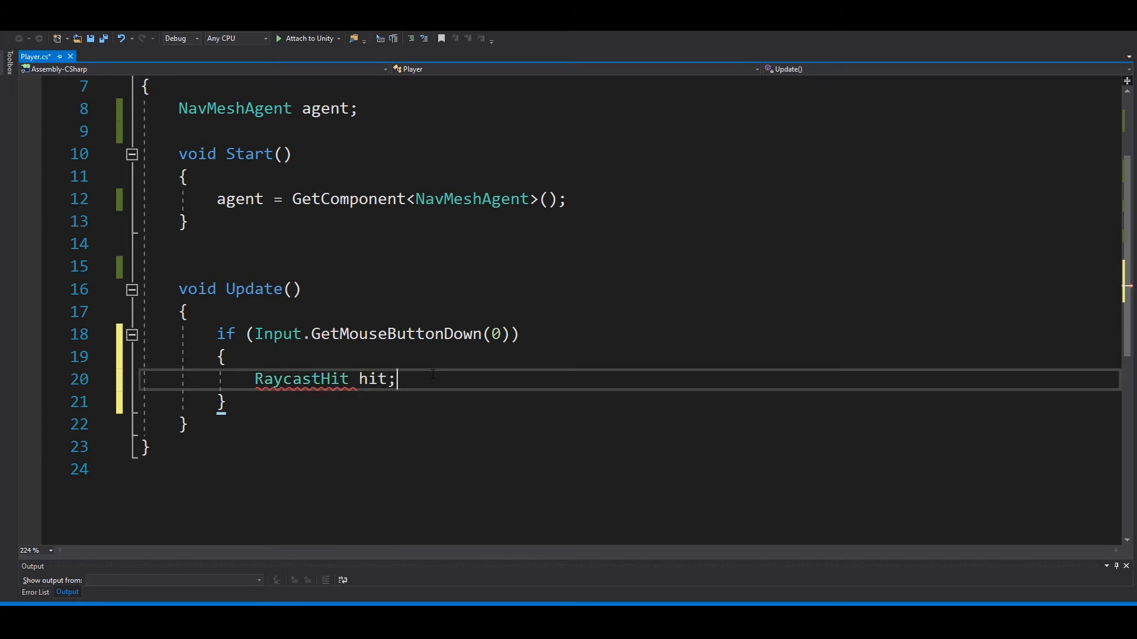
{"action": "key", "text": "Return"}
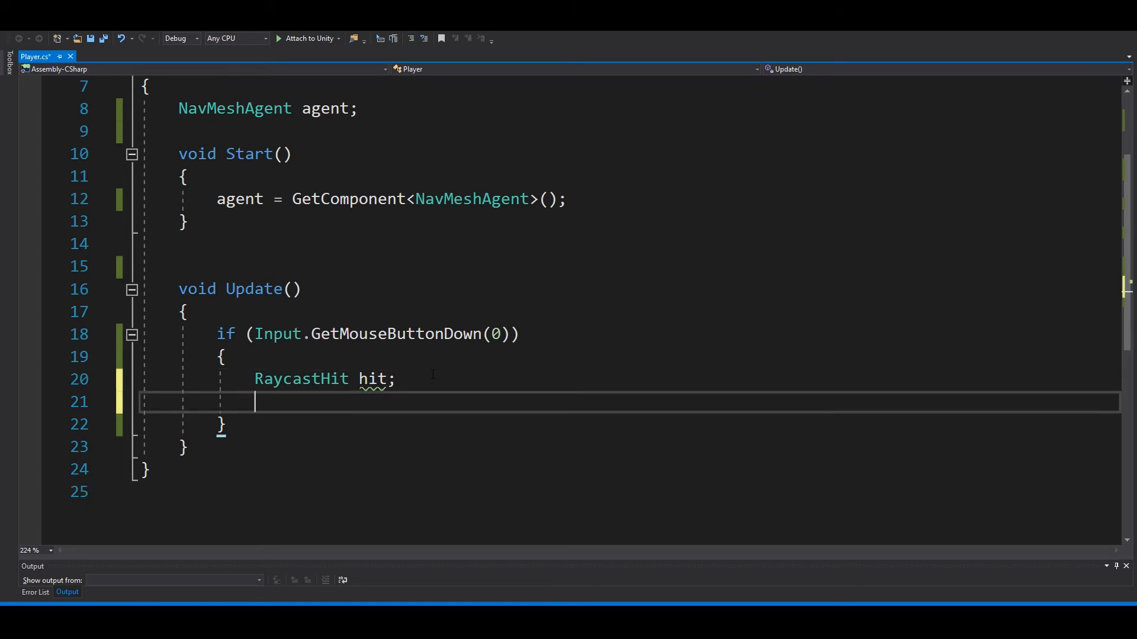
Add 'Ray ray = Camera.main.ScreenPointToRay(Input.mousePosition);' below the RaycastHit line
{"action": "type", "text": "Ray ray"}
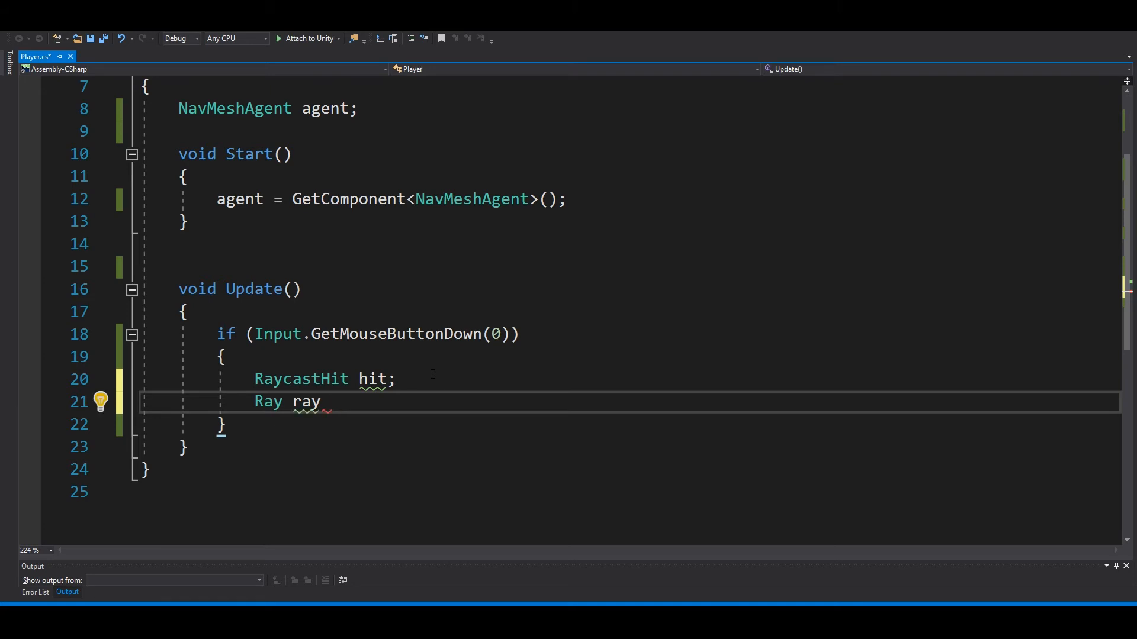
{"action": "type", "text": "= Camera"}
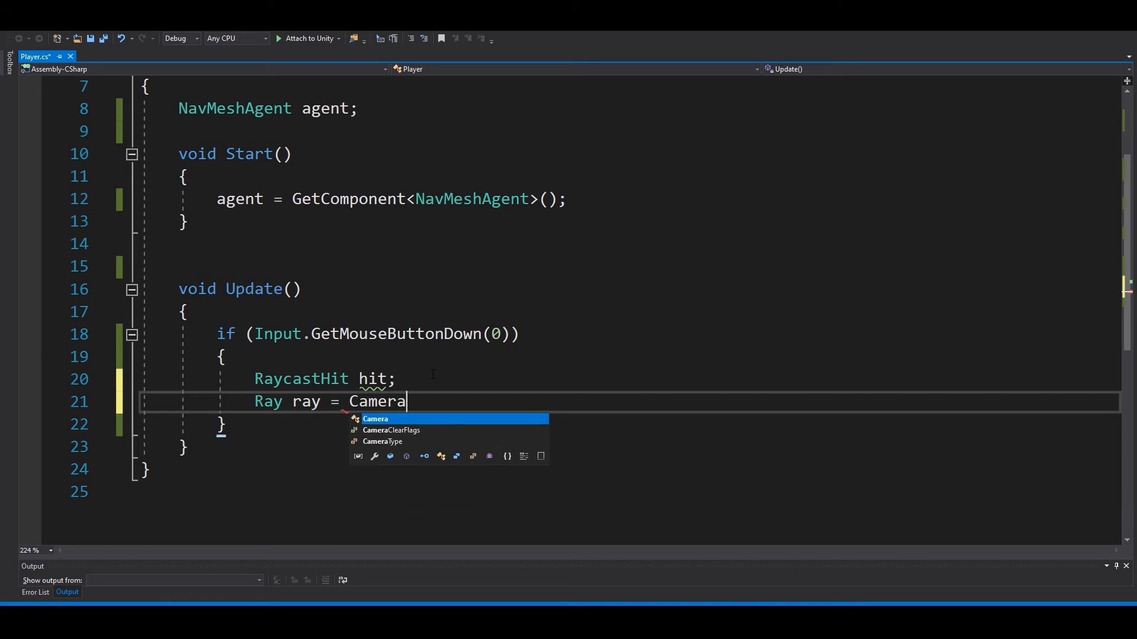
{"action": "type", "text": ".main."}
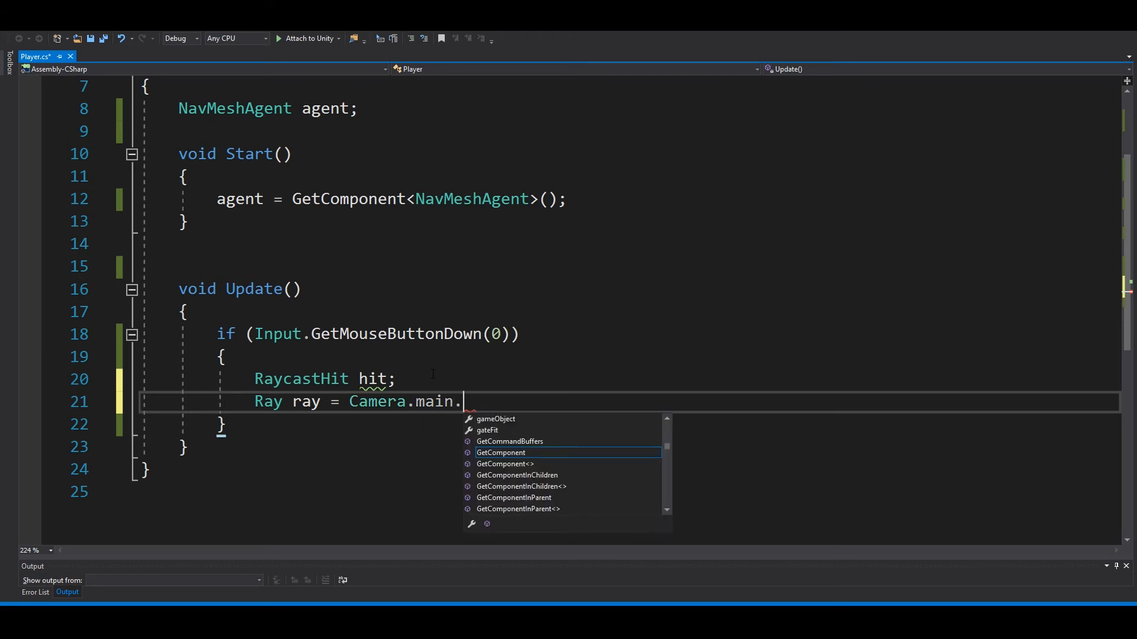
{"action": "type", "text": "scre"}
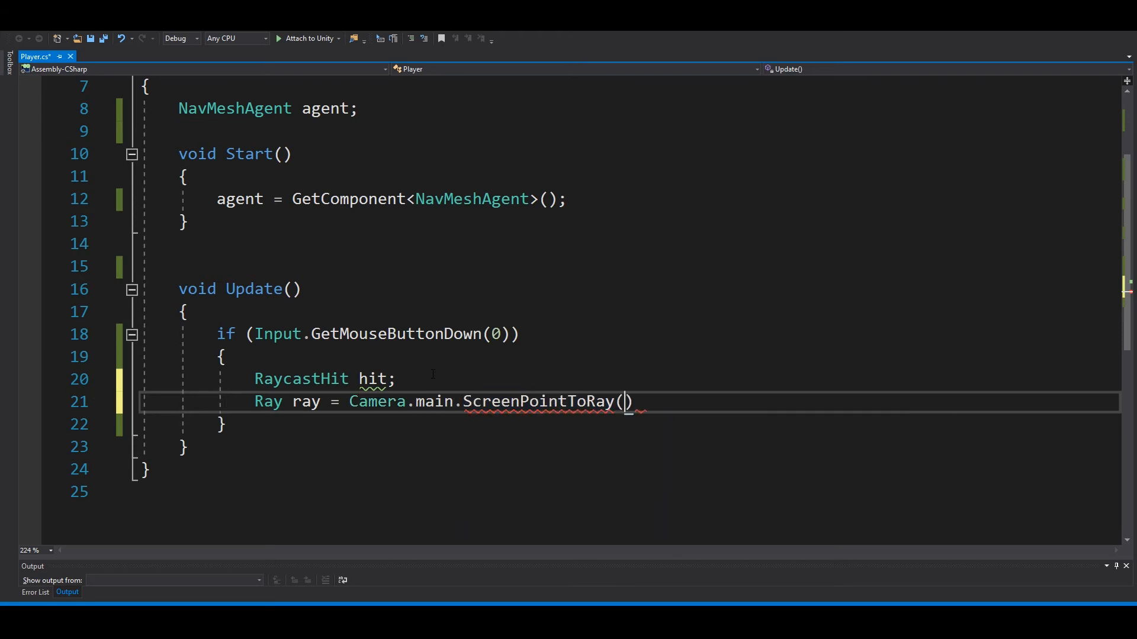
{"action": "type", "text": "Input"}
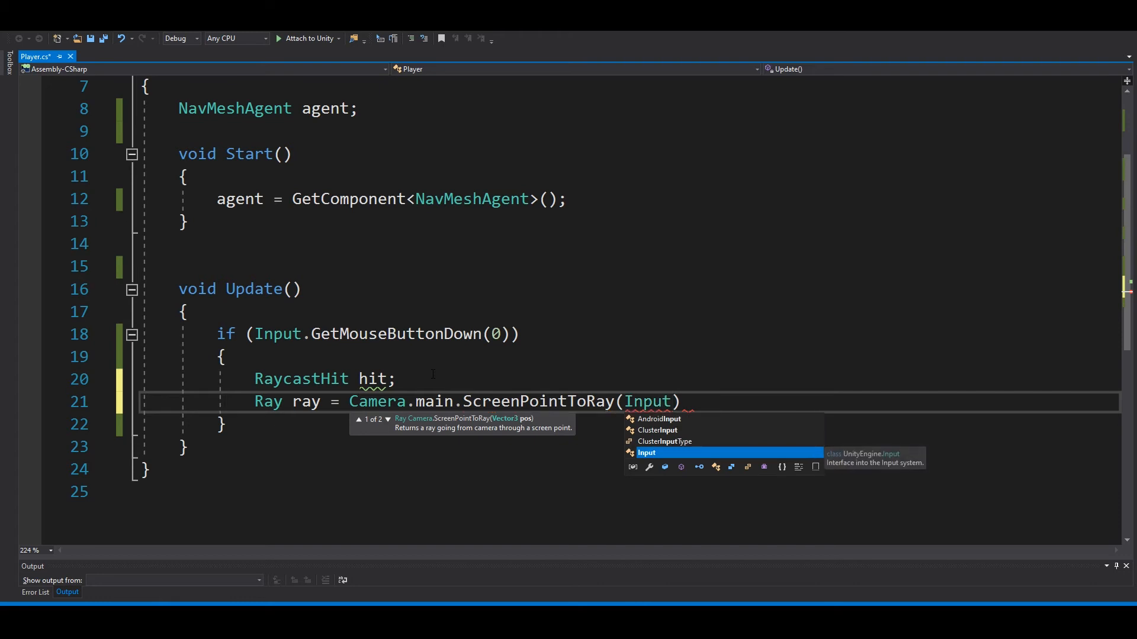
{"action": "type", "text": ".Get"}
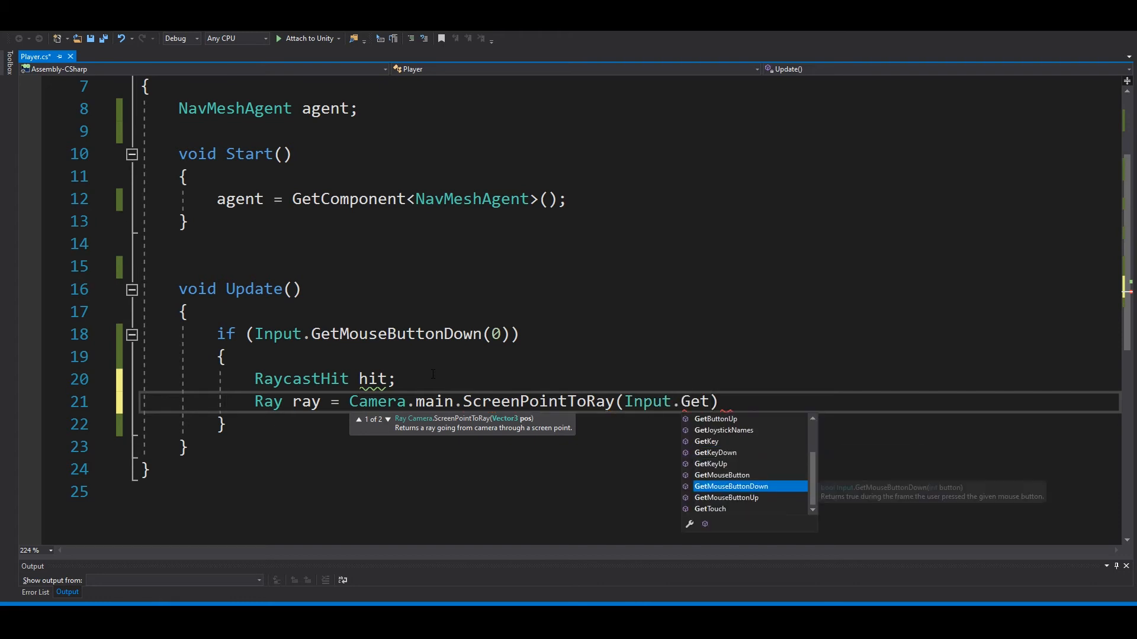
{"action": "type", "text": "mouse"}
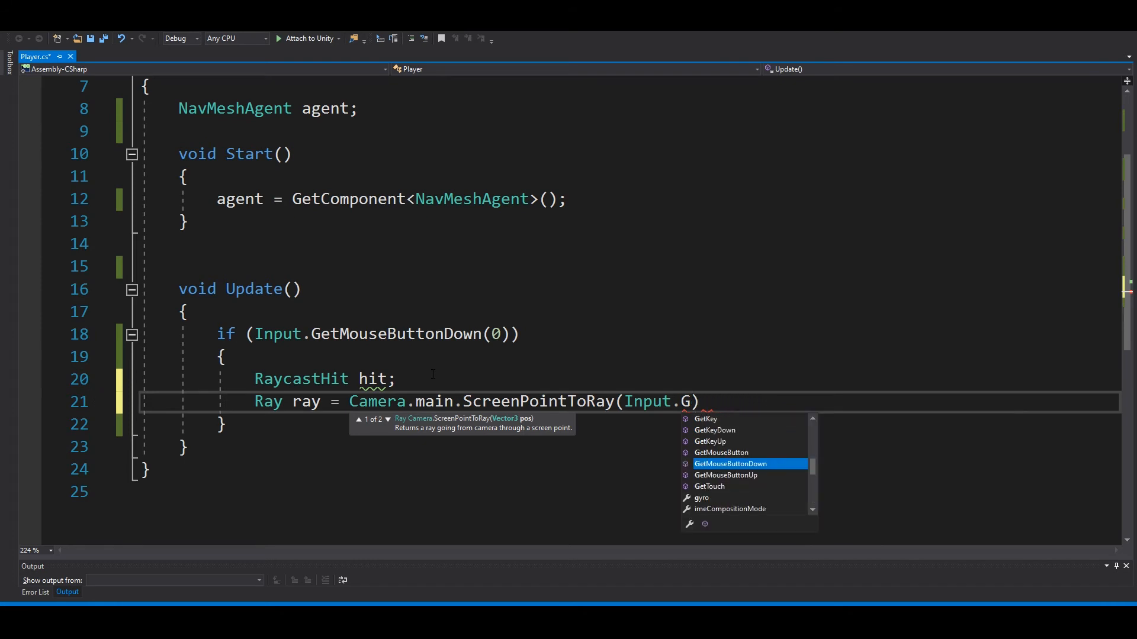
{"action": "type", "text": "mousePosition"}
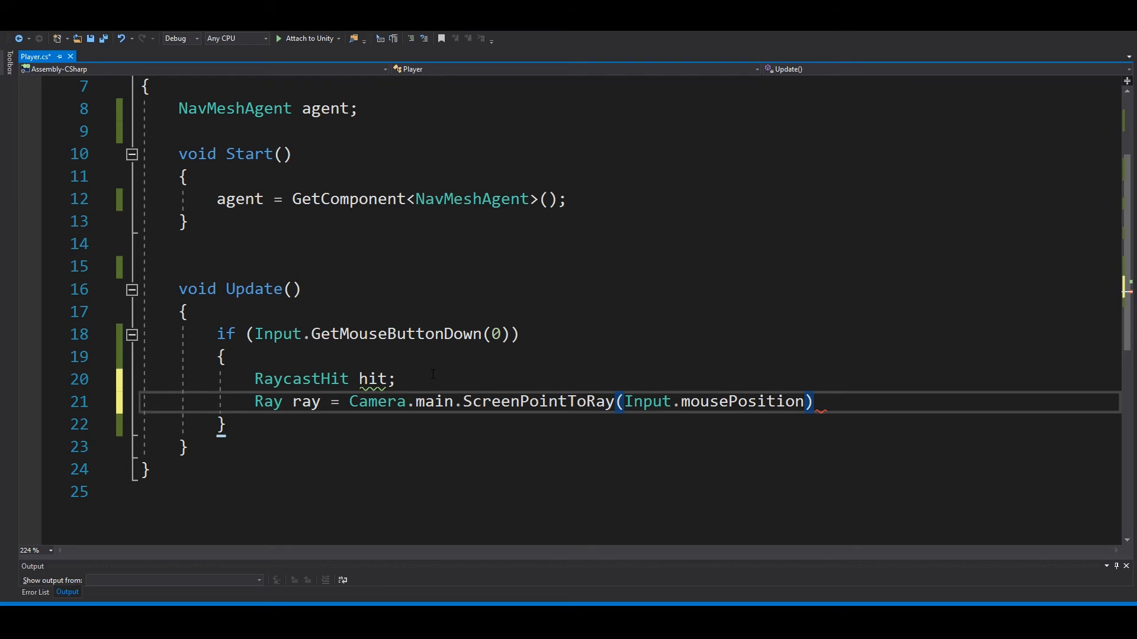
{"action": "type", "text": ";"}
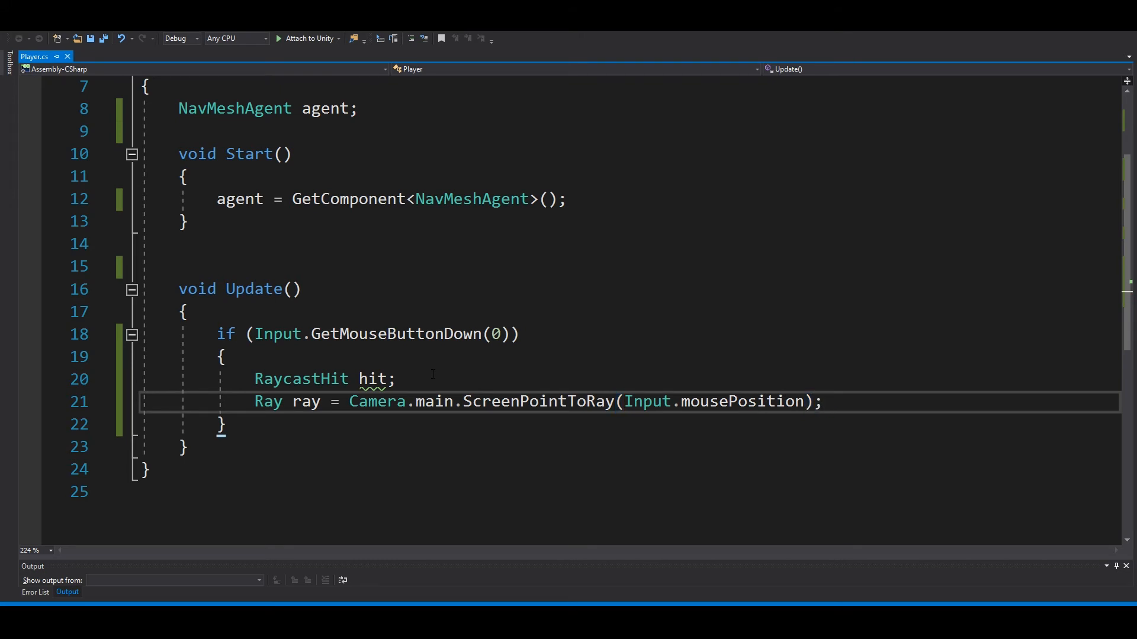
{"action": "key", "text": "Return"}
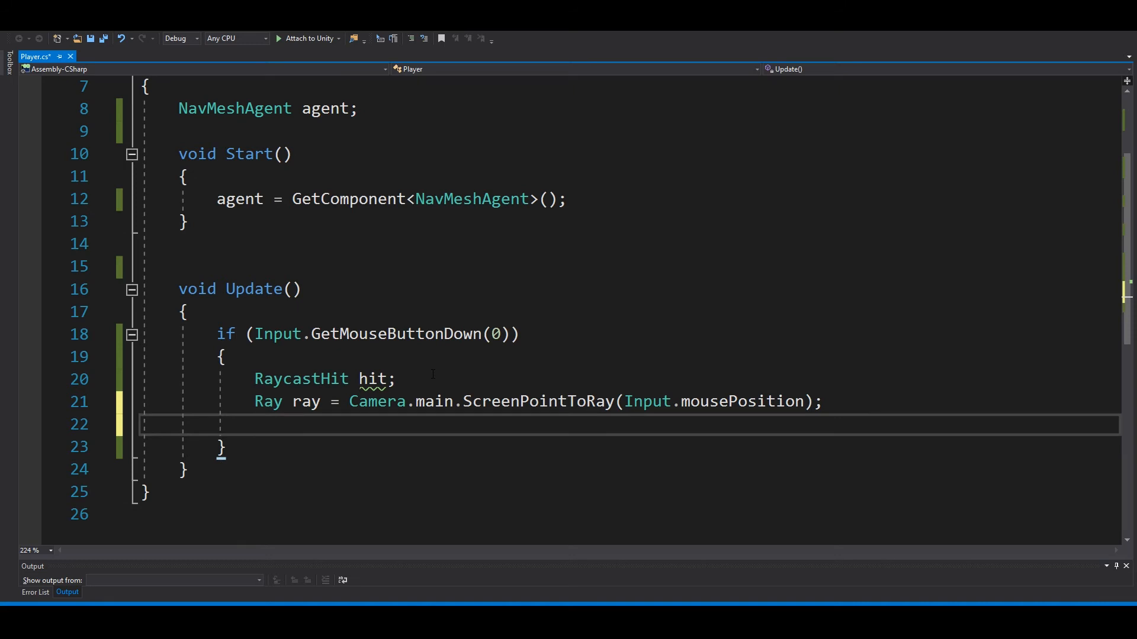
Write if (Physics.Raycast(ray, out hit, Mathf.Infinity)) beneath the ray with an empty brace block
{"action": "type", "text": "if("}
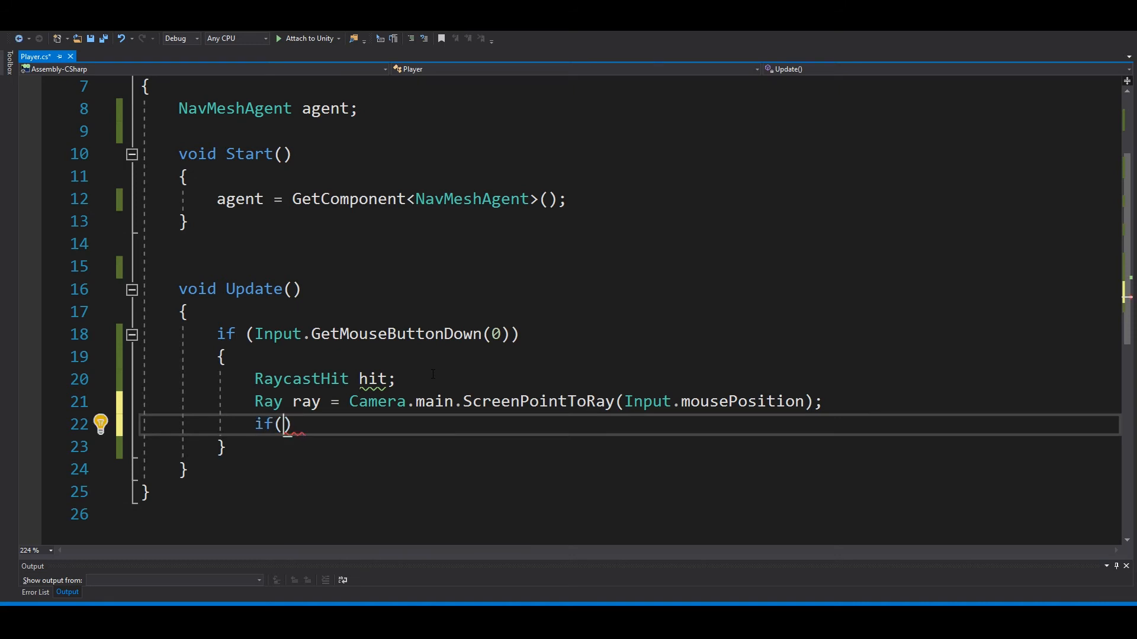
{"action": "type", "text": "Physics.Raycast"}
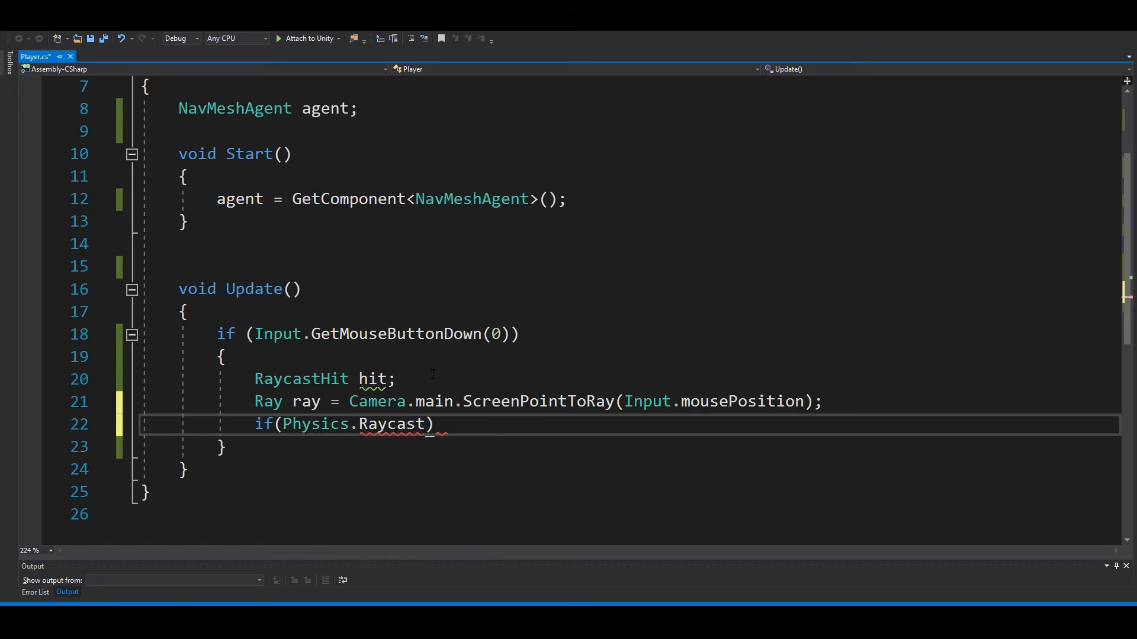
{"action": "type", "text": "("}
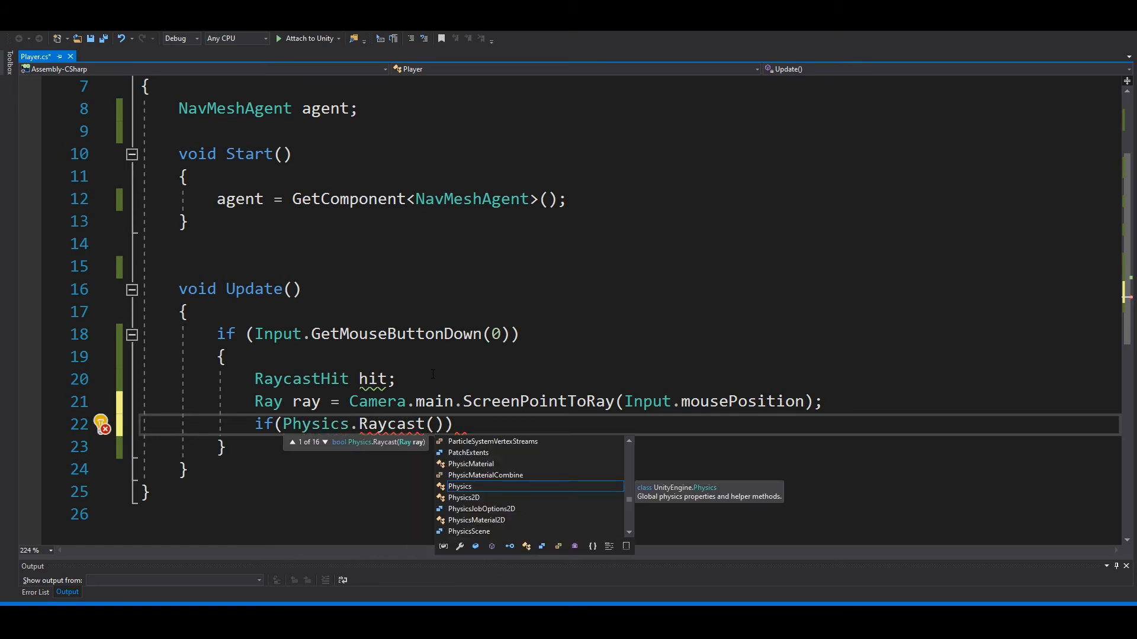
{"action": "mouse_move", "coordinate": [462, 456]}
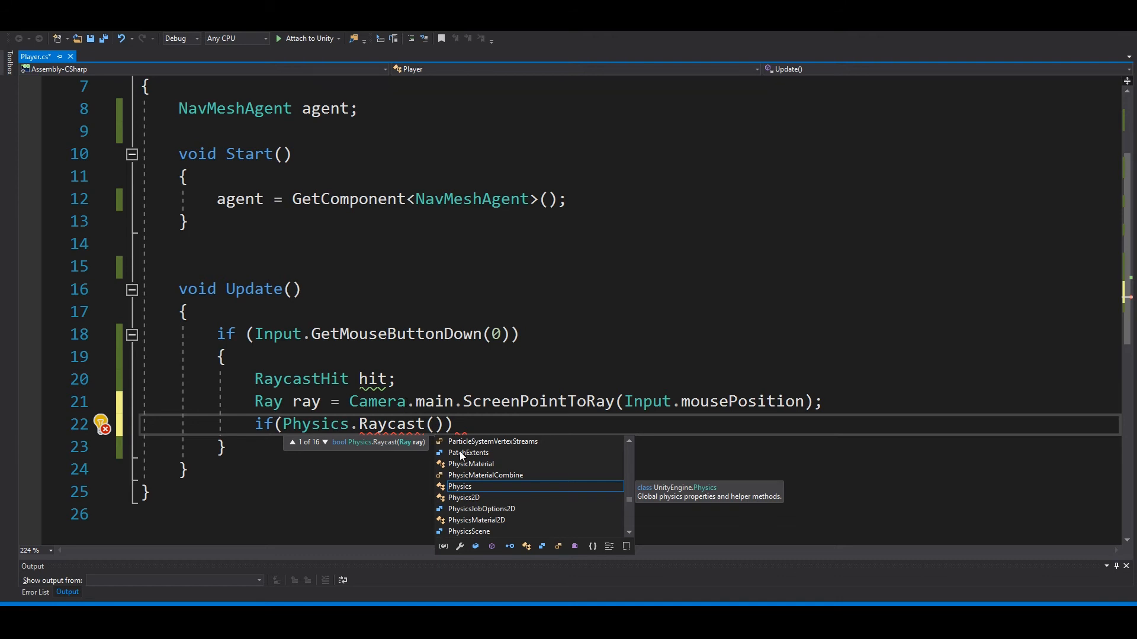
{"action": "type", "text": "ray,"}
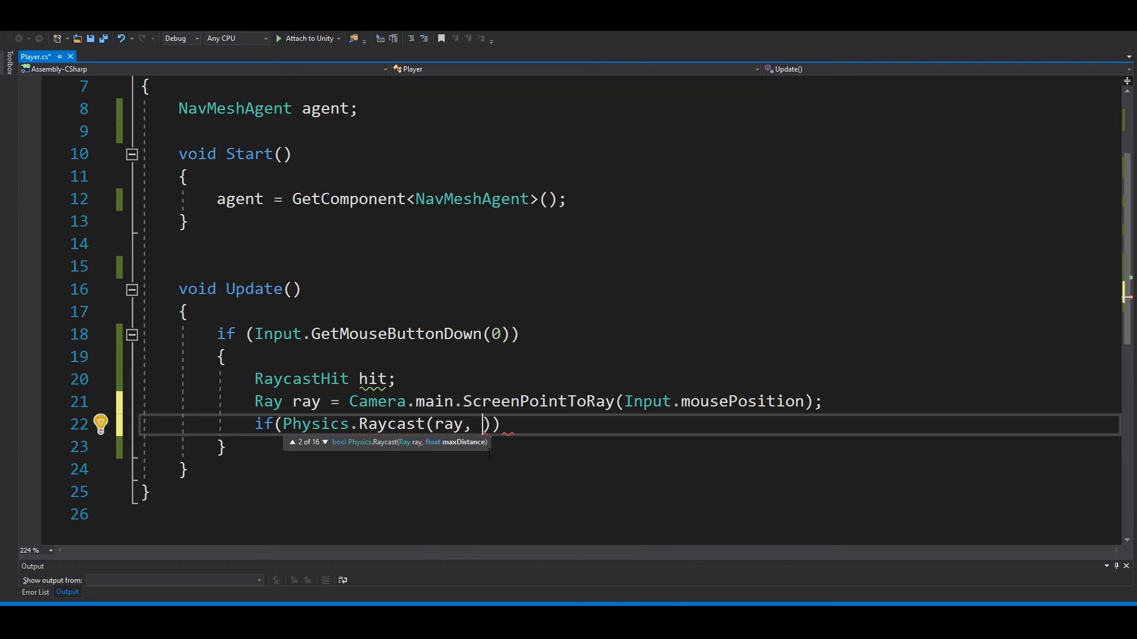
{"action": "type", "text": "out"}
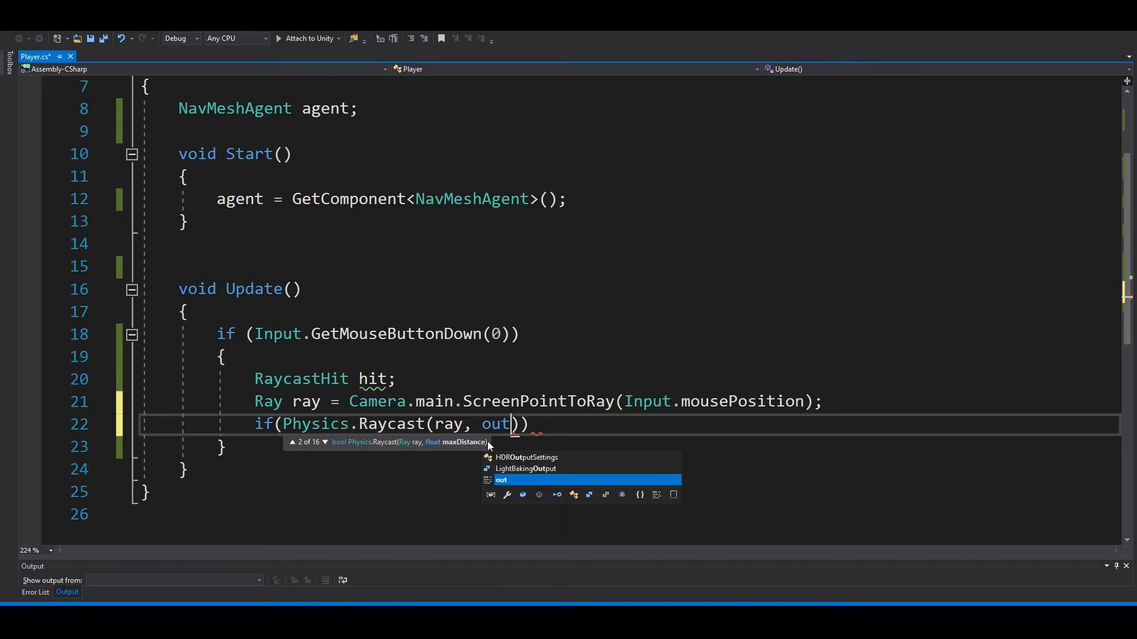
{"action": "type", "text": "hut"}
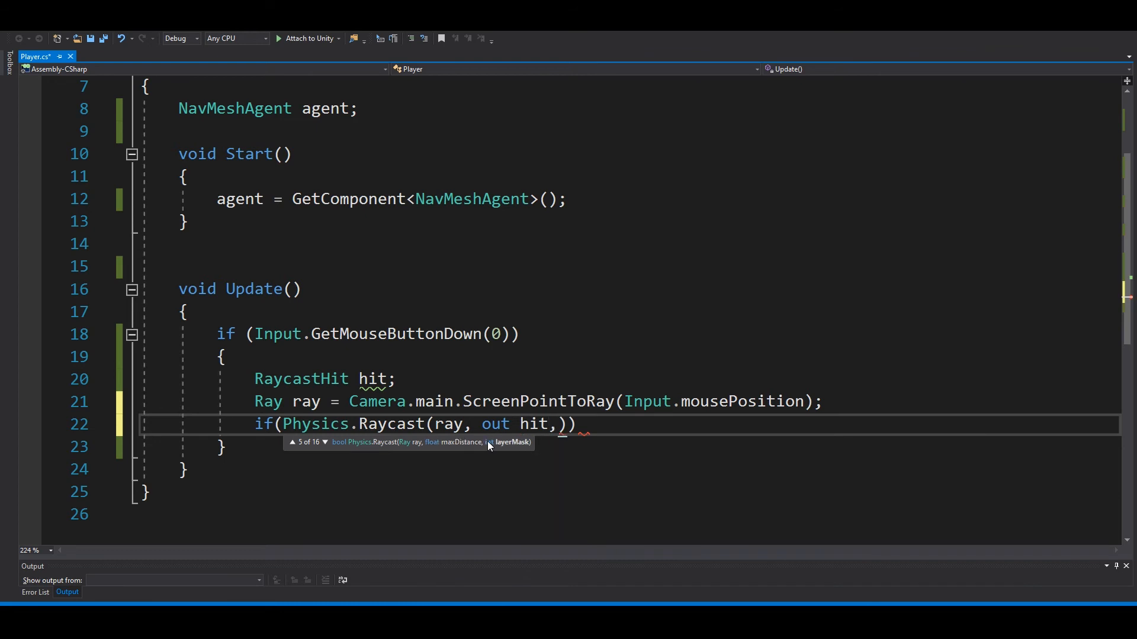
{"action": "type", "text": ","}
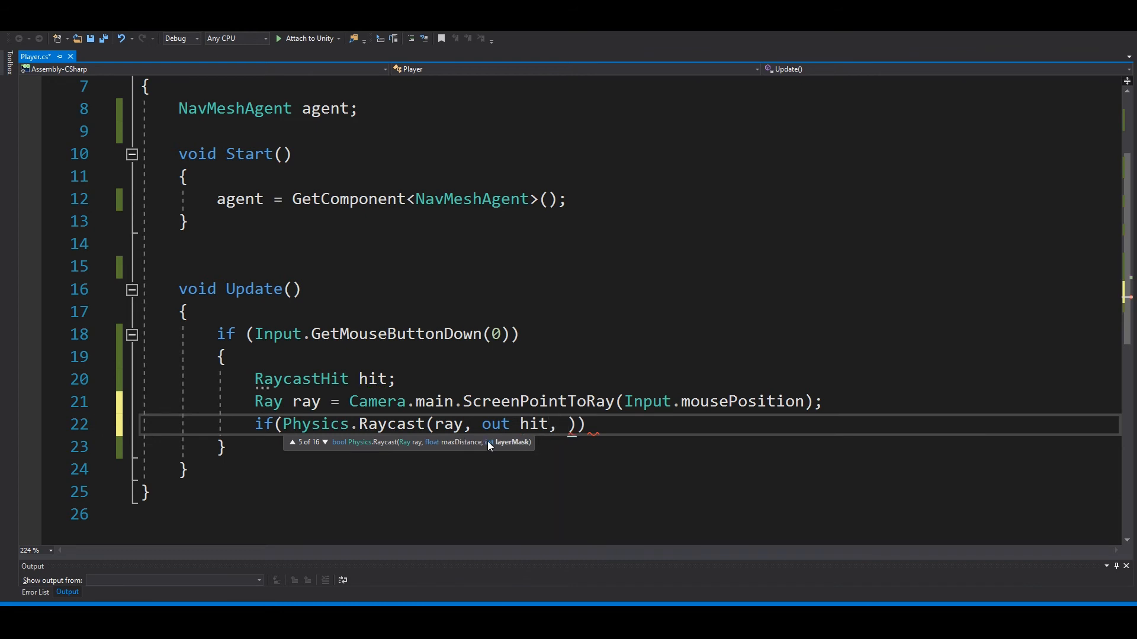
{"action": "type", "text": "Mathf:"}
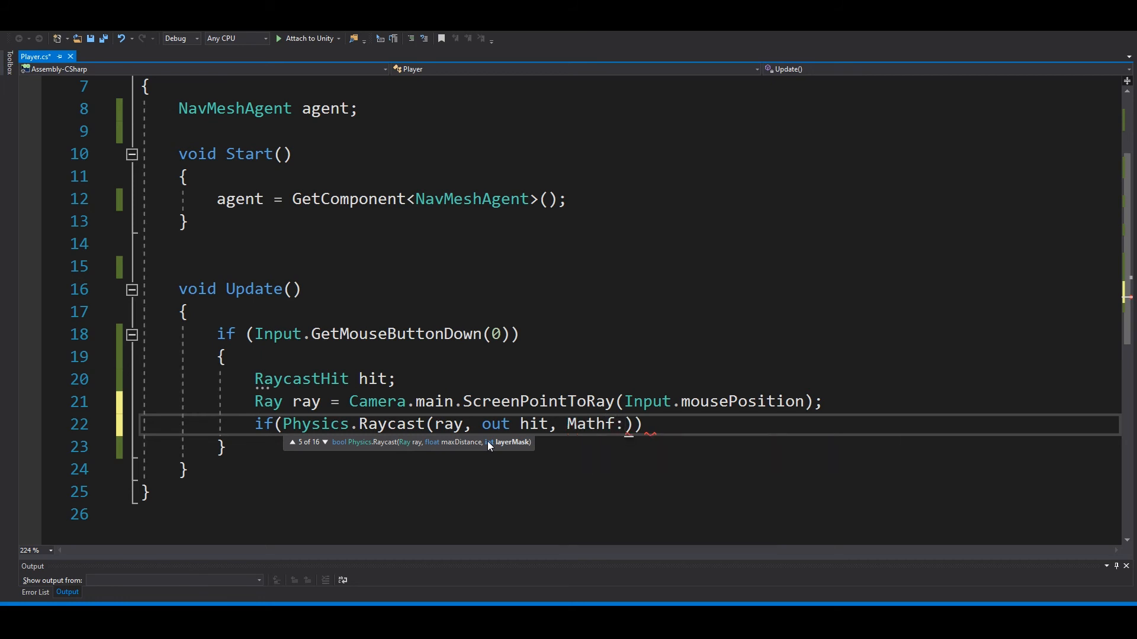
{"action": "type", "text": "."}
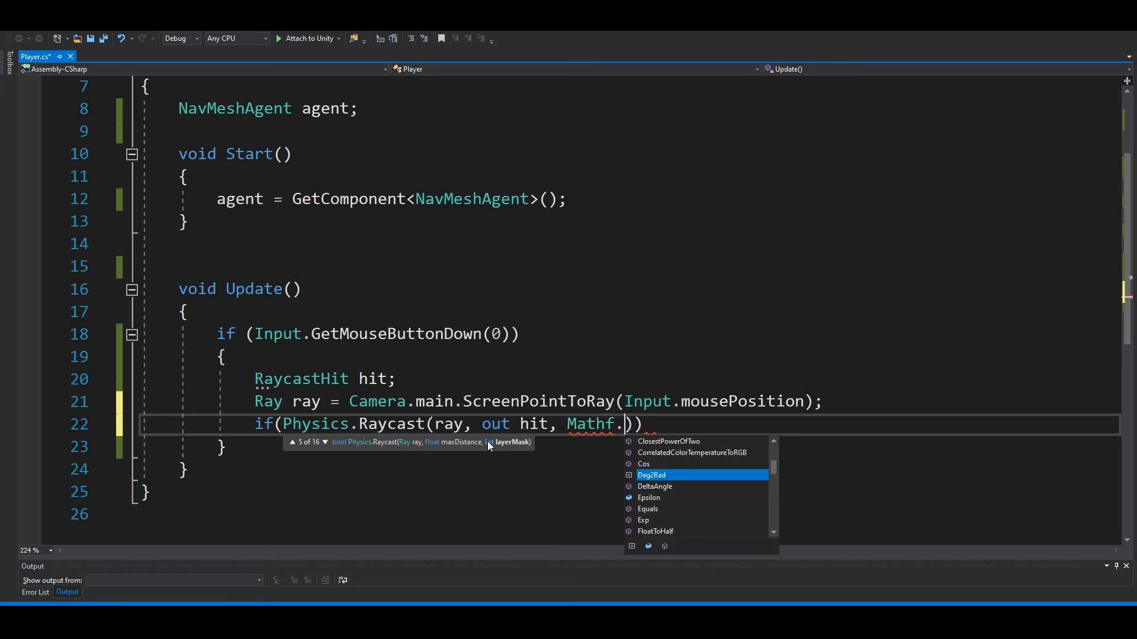
{"action": "type", "text": "Infinity"}
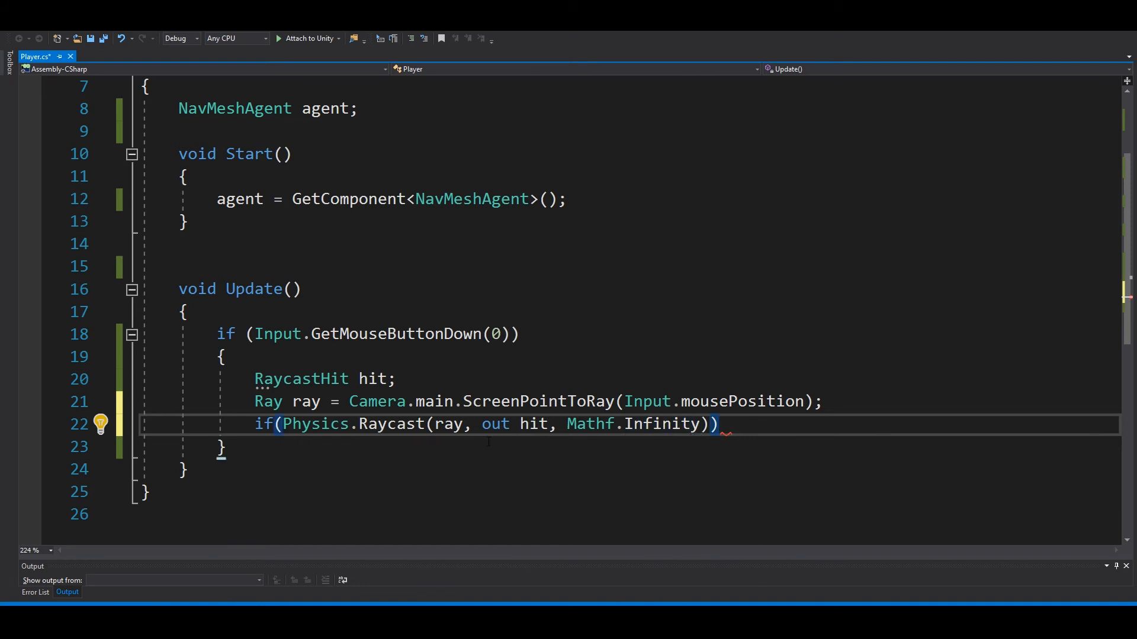
{"action": "key", "text": "Enter"}
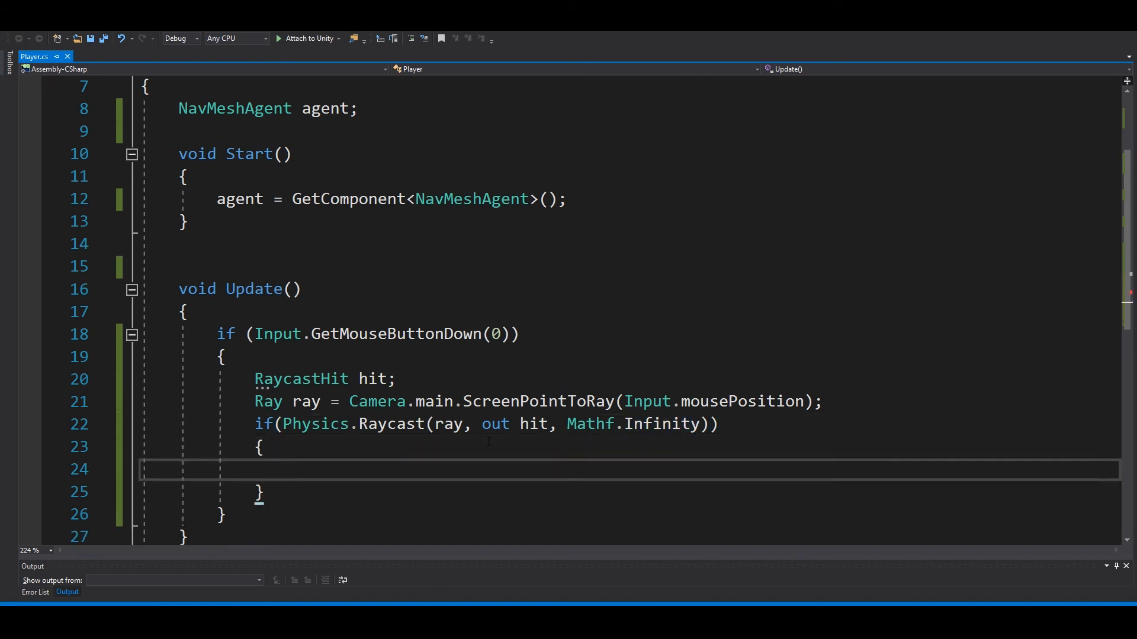
Inside the raycast block, enter agent.SetDestination(hit.point) using IntelliSense completion
{"action": "type", "text": "agent"}
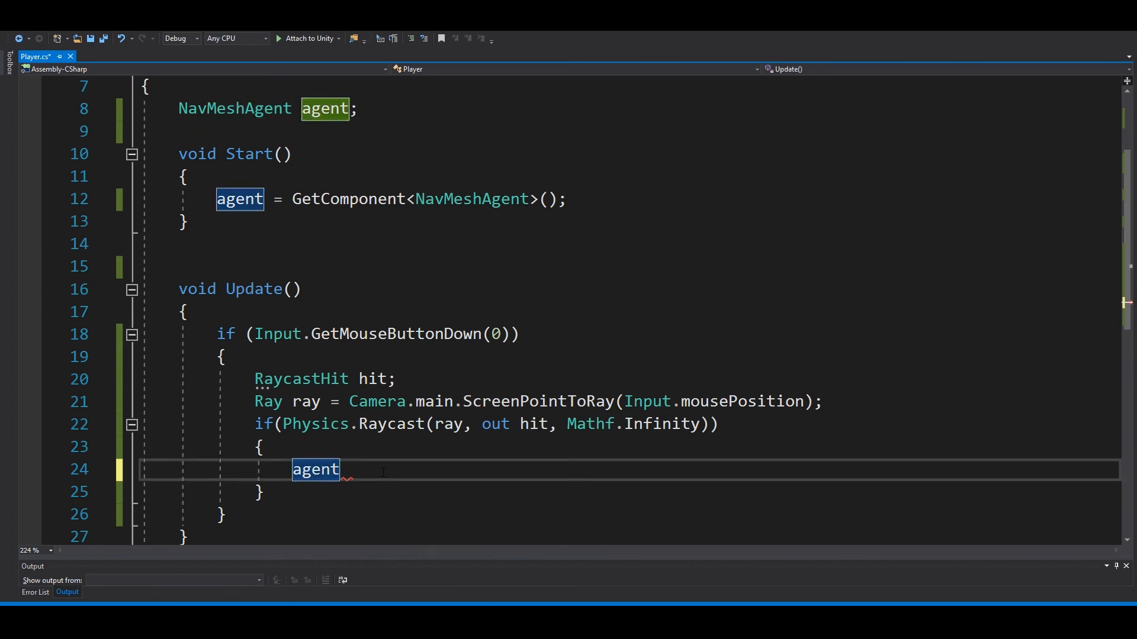
{"action": "type", "text": ".SetDestination("}
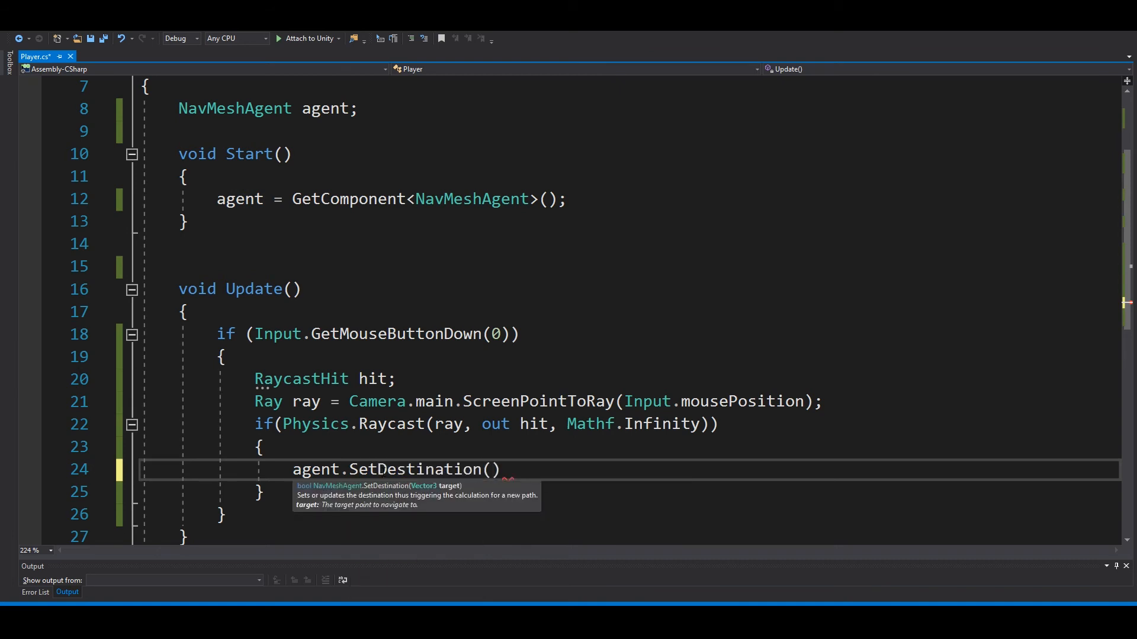
{"action": "type", "text": "hit."}
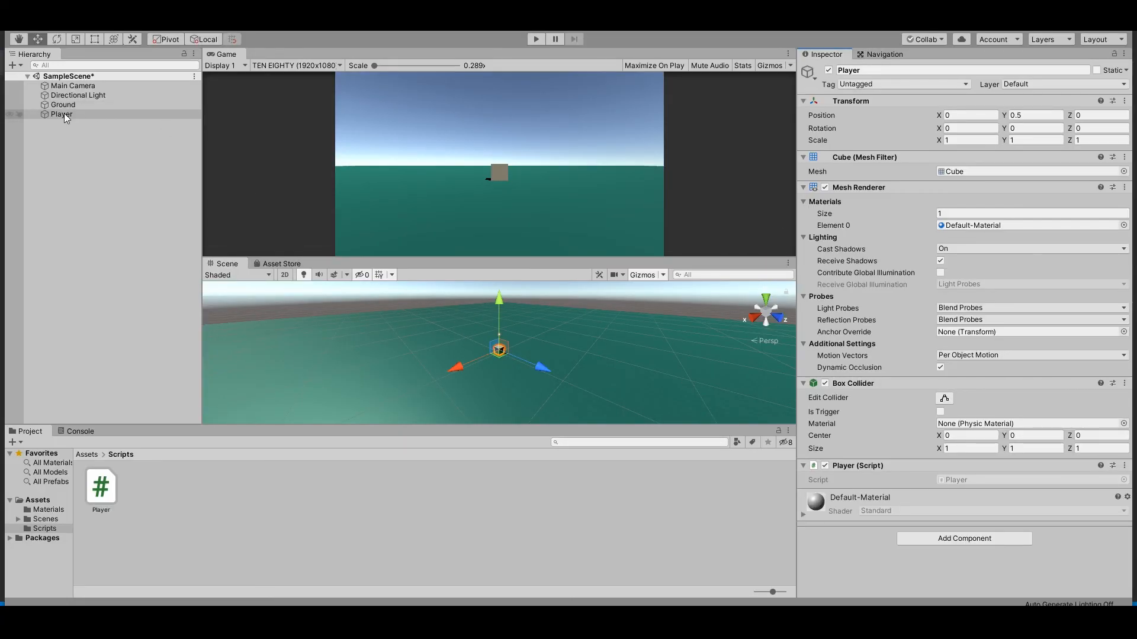
Add a Nav Mesh Agent component to the Player cube and enter Play mode
{"action": "type", "text": "nav"}
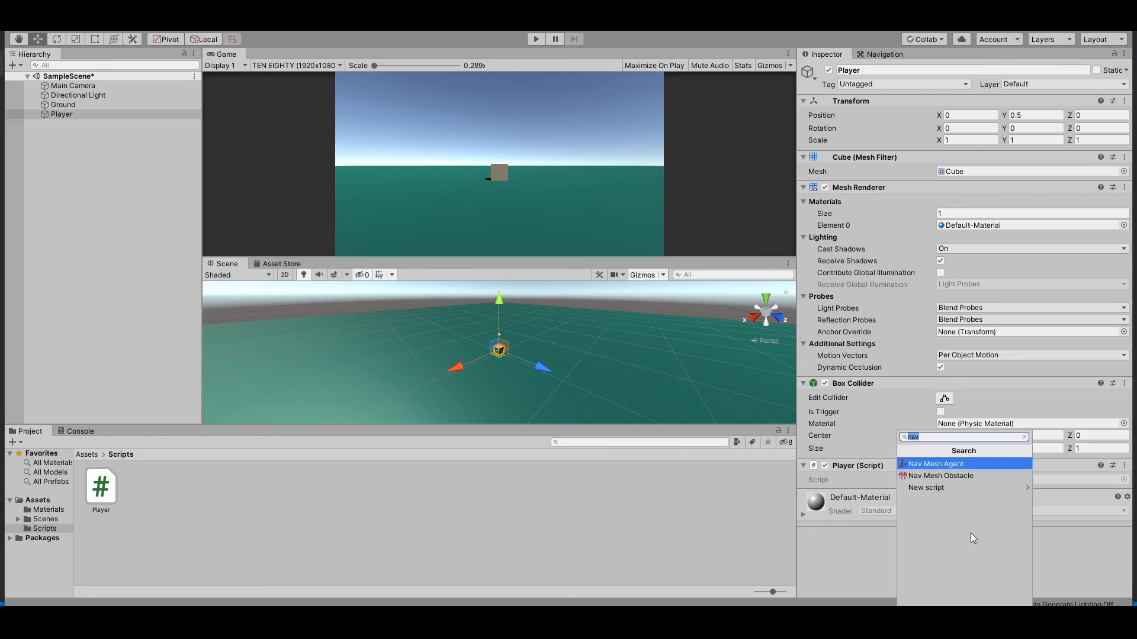
{"action": "left_click", "coordinate": [935, 463]}
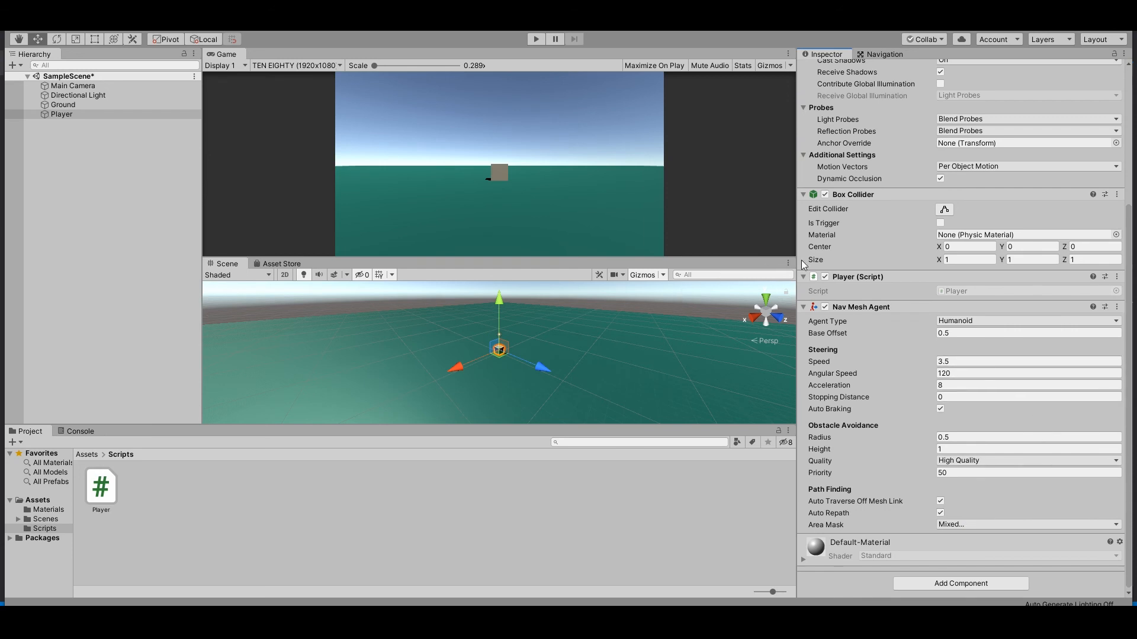
{"action": "mouse_move", "coordinate": [918, 259]}
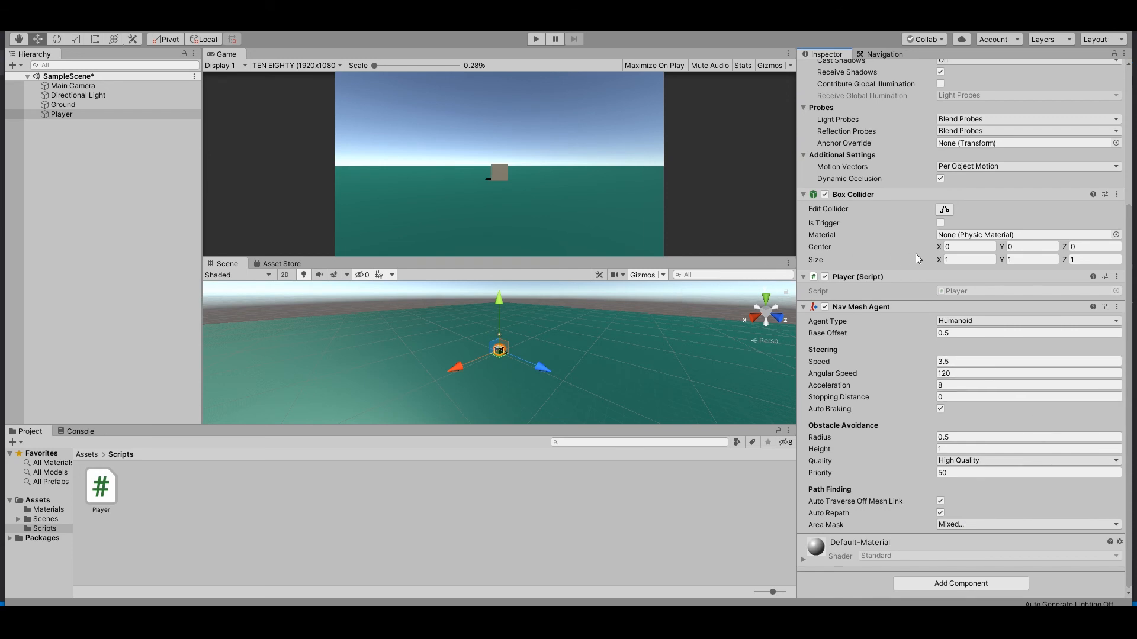
{"action": "mouse_move", "coordinate": [549, 68]}
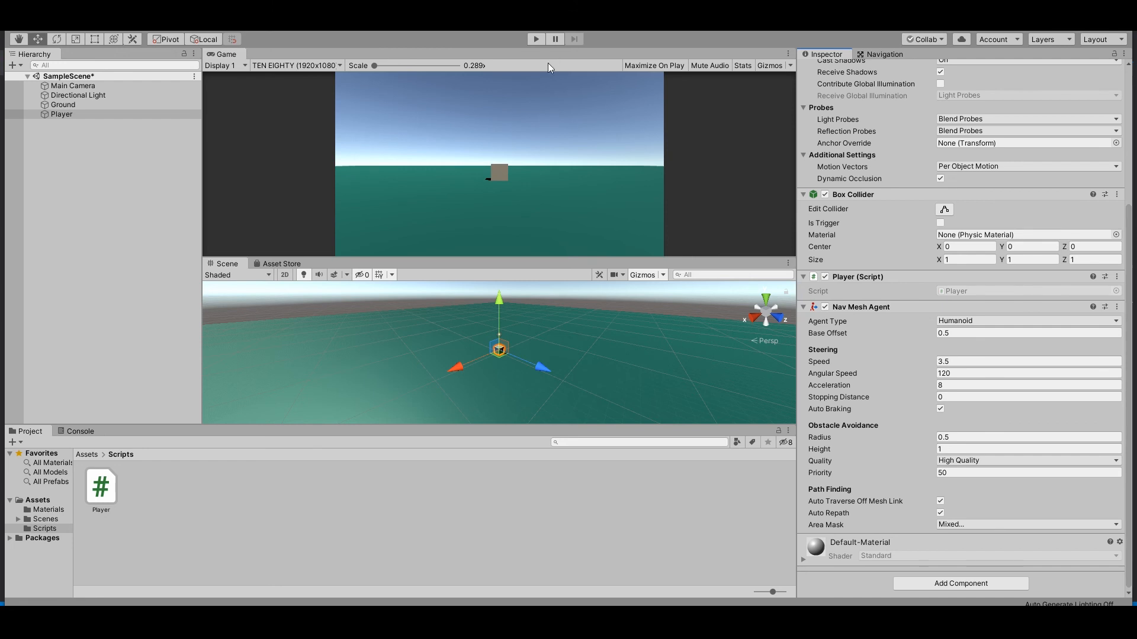
{"action": "left_click", "coordinate": [535, 39]}
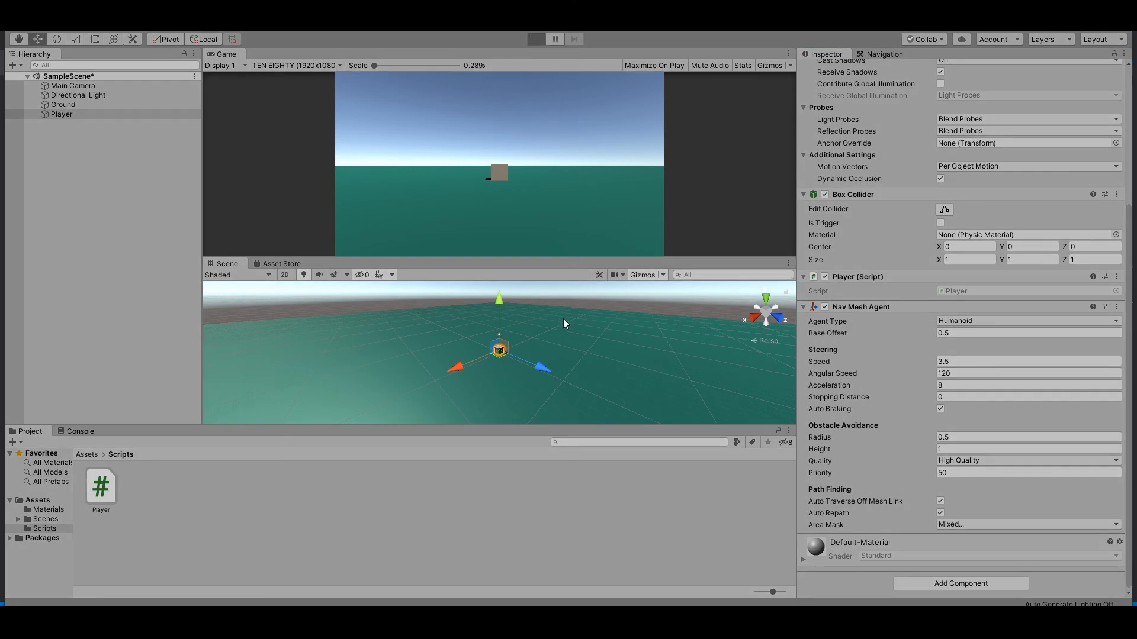
During play, tilt Main Camera to rotation X 35, raise it, then inspect Player's new position
{"action": "left_click", "coordinate": [536, 38]}
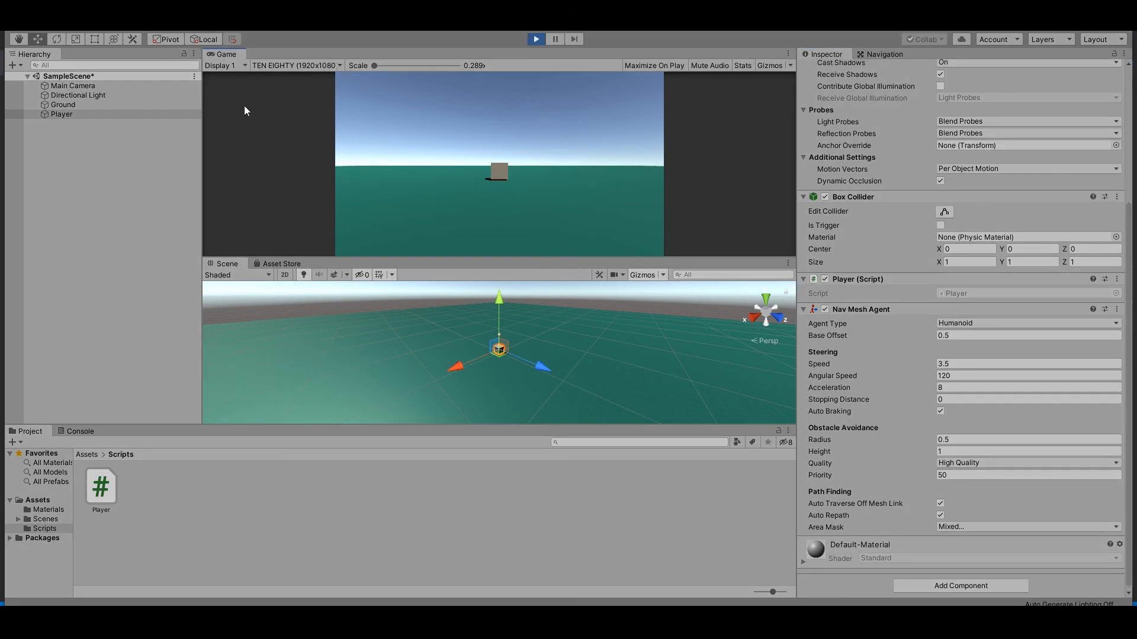
{"action": "left_click", "coordinate": [74, 85]}
{"action": "type", "text": "8.36"}
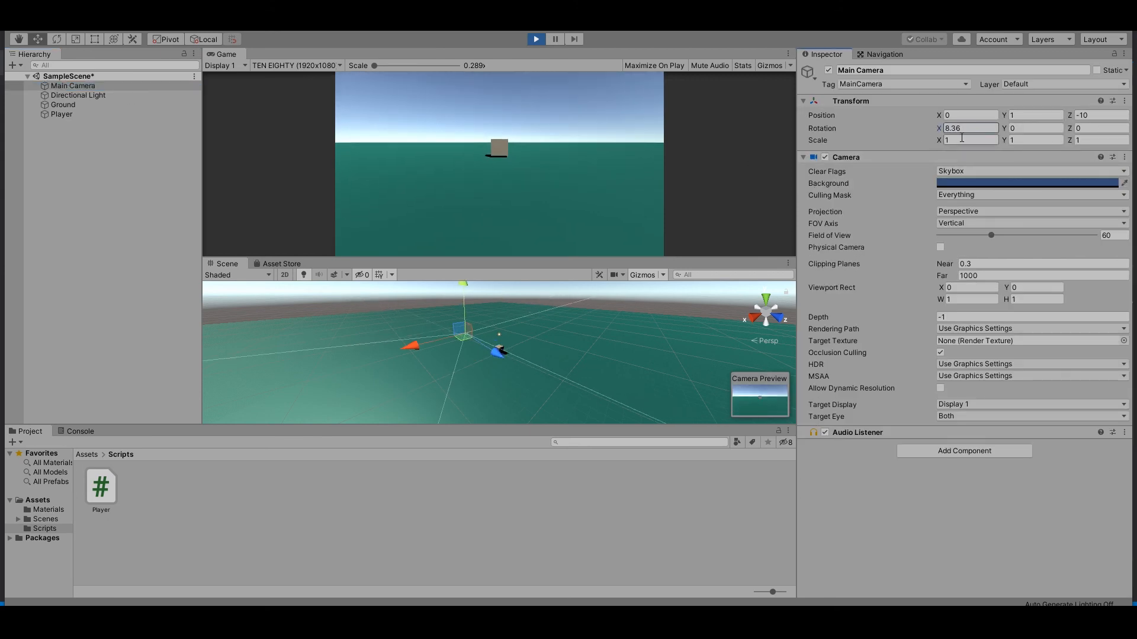
{"action": "type", "text": "35"}
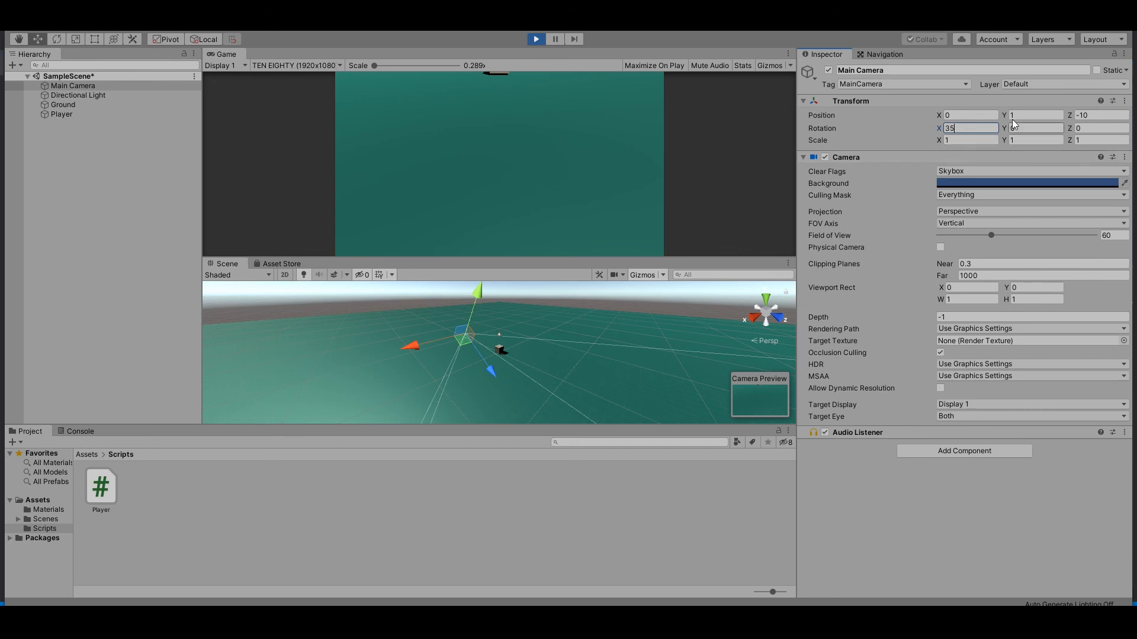
{"action": "type", "text": "5.61"}
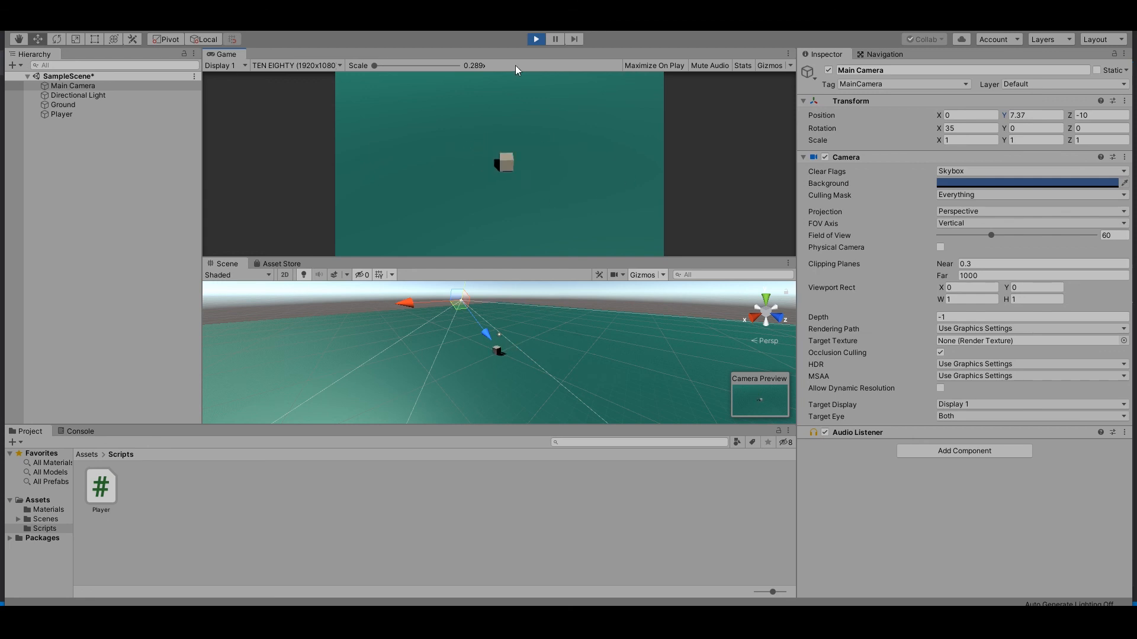
{"action": "left_click", "coordinate": [61, 113]}
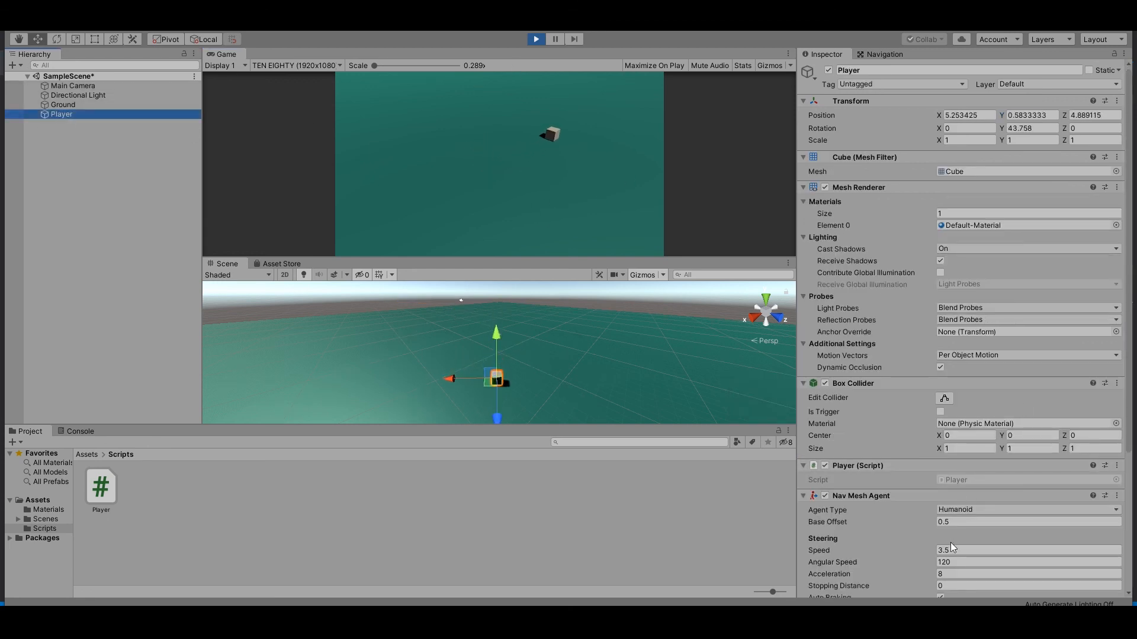